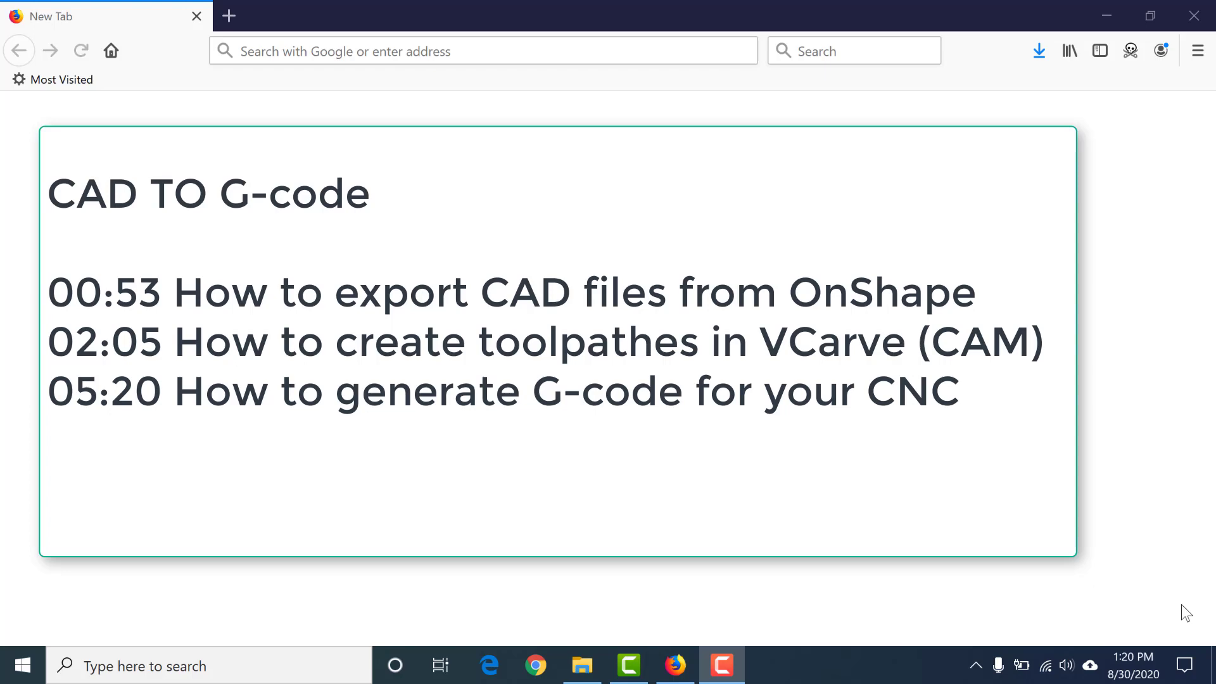
Navigate Firefox to the cad.onshape.com document link for the MAR3 assembly
left_click(481, 51)
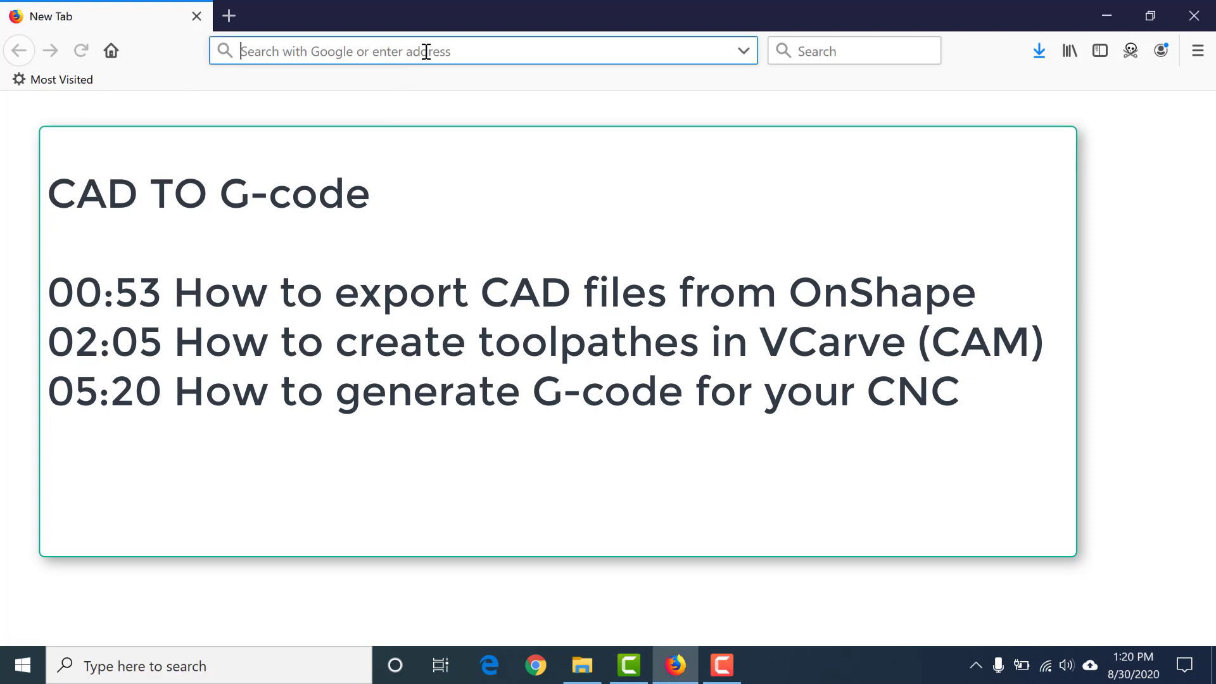
type("https://cad.onshape.com/documents/9f9d194be219c68924db0f12/w/39e22ceb953296cca1d61831/e/d87c7508e30fbb6bf0b66919")
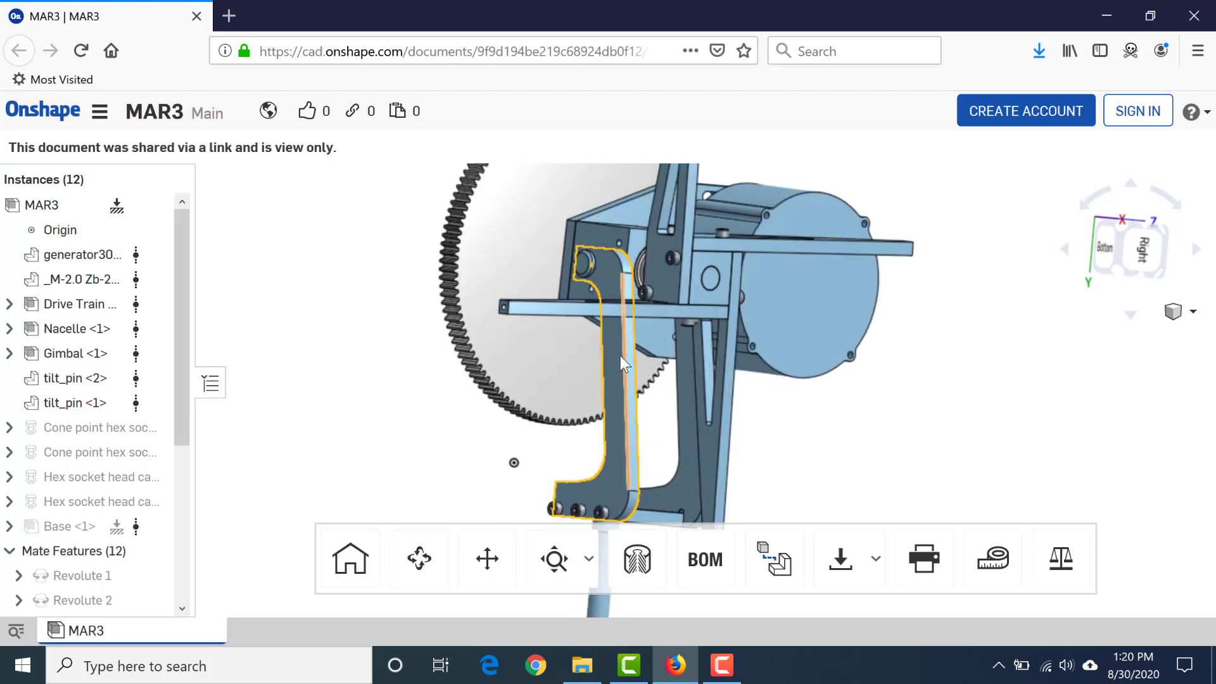
Select the arm part in the assembly and open its linked Transmission document
left_click_drag(624, 365, 811, 383)
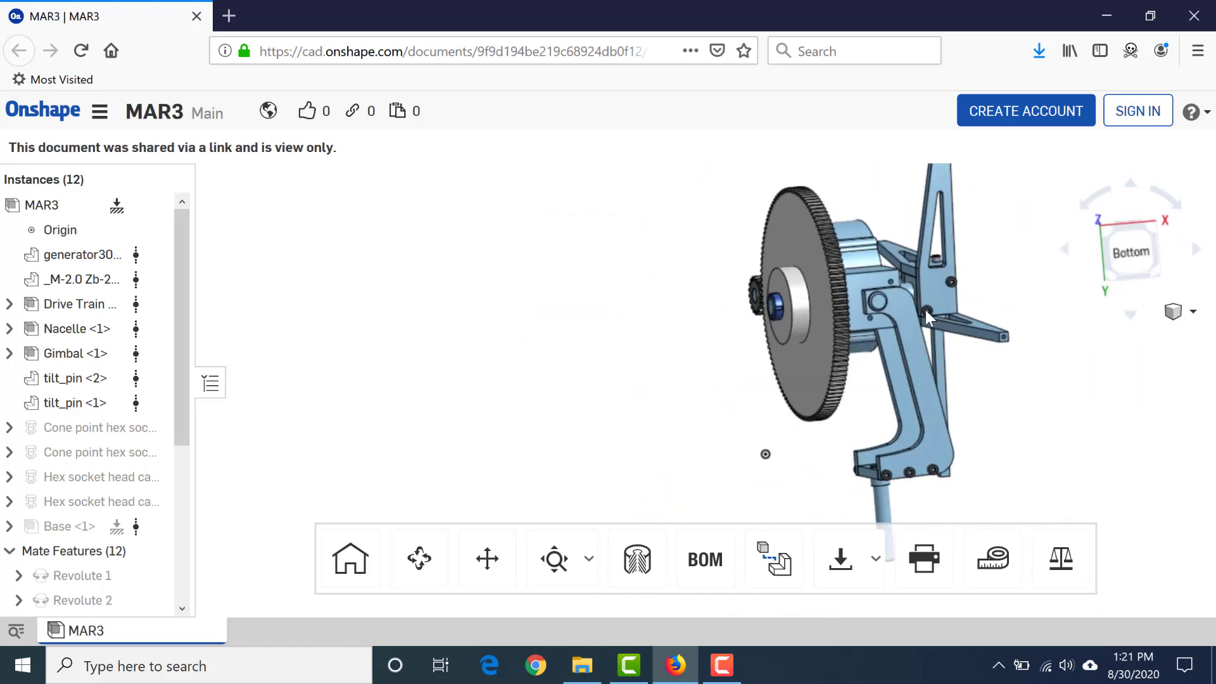
left_click_drag(931, 318, 799, 329)
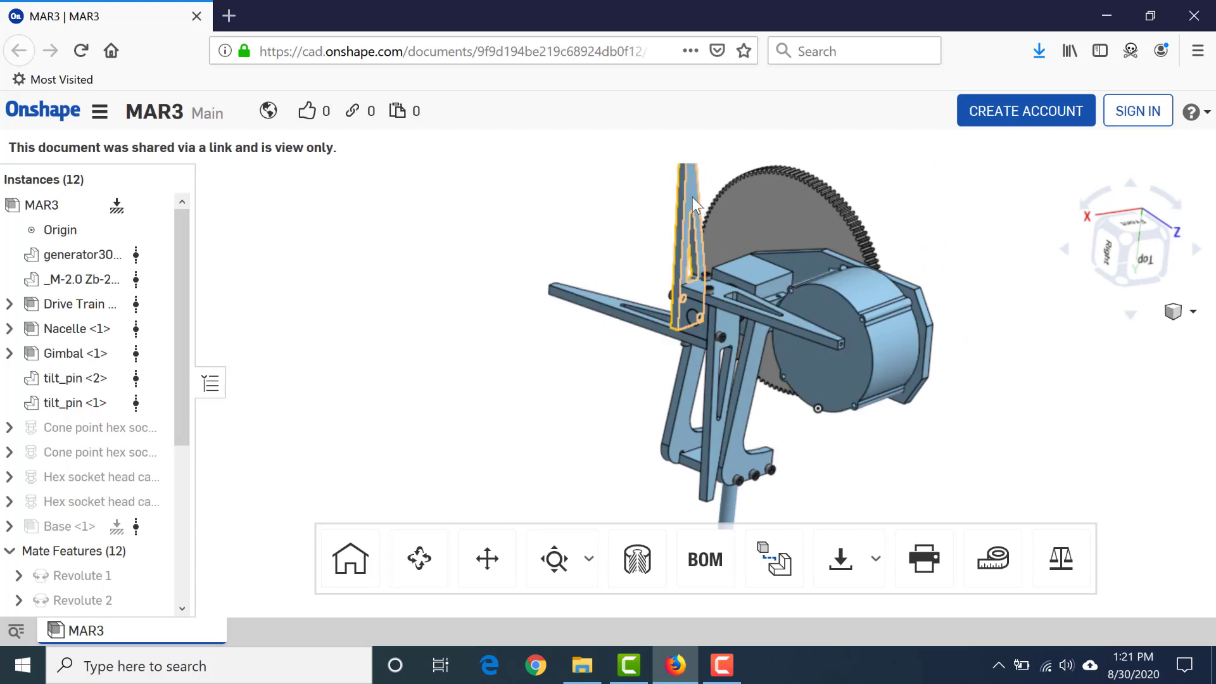
left_click(77, 302)
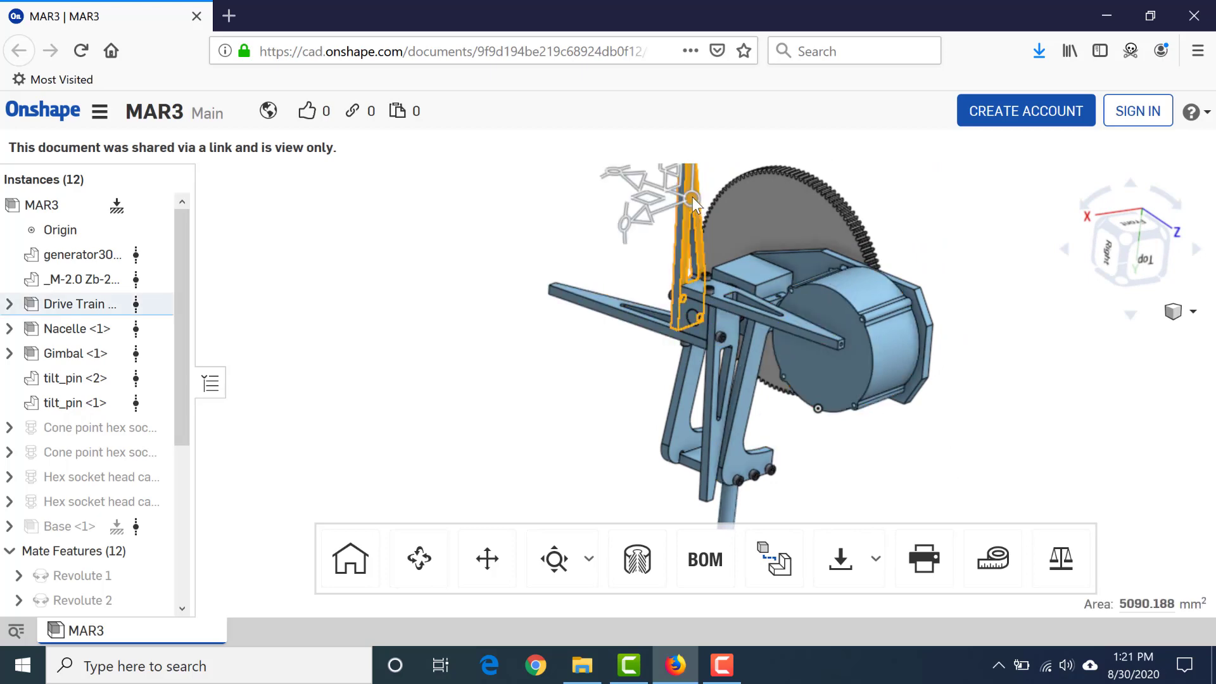
right_click(689, 198)
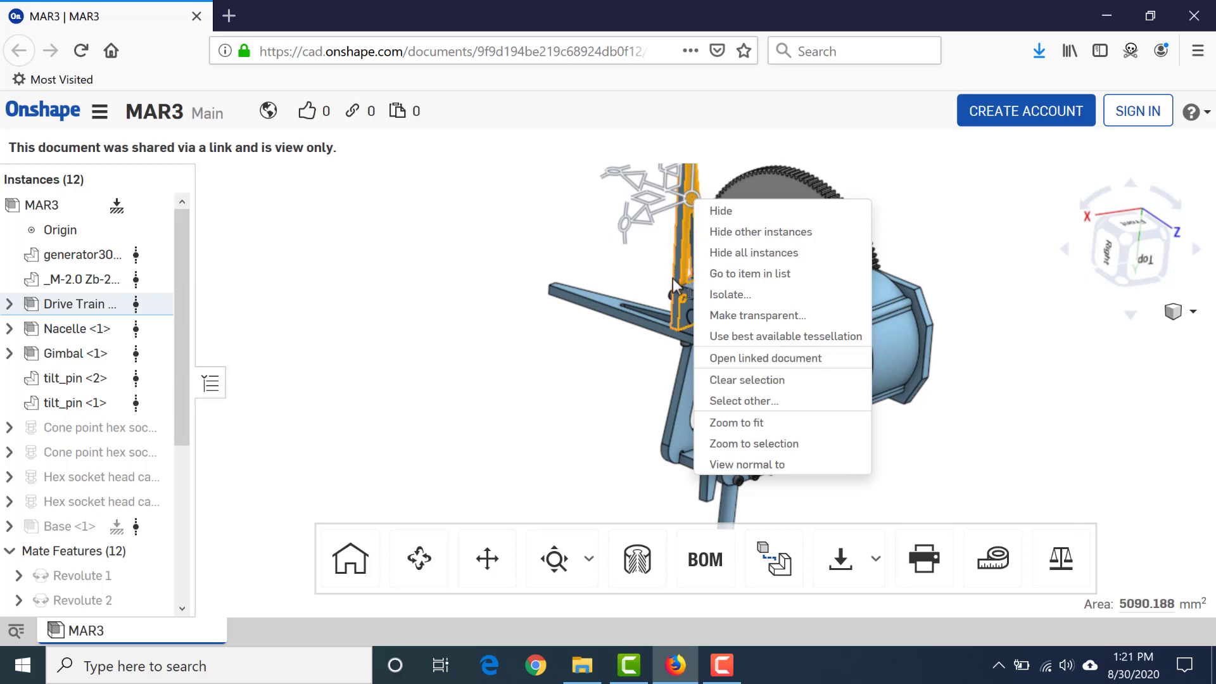
mouse_move(765, 357)
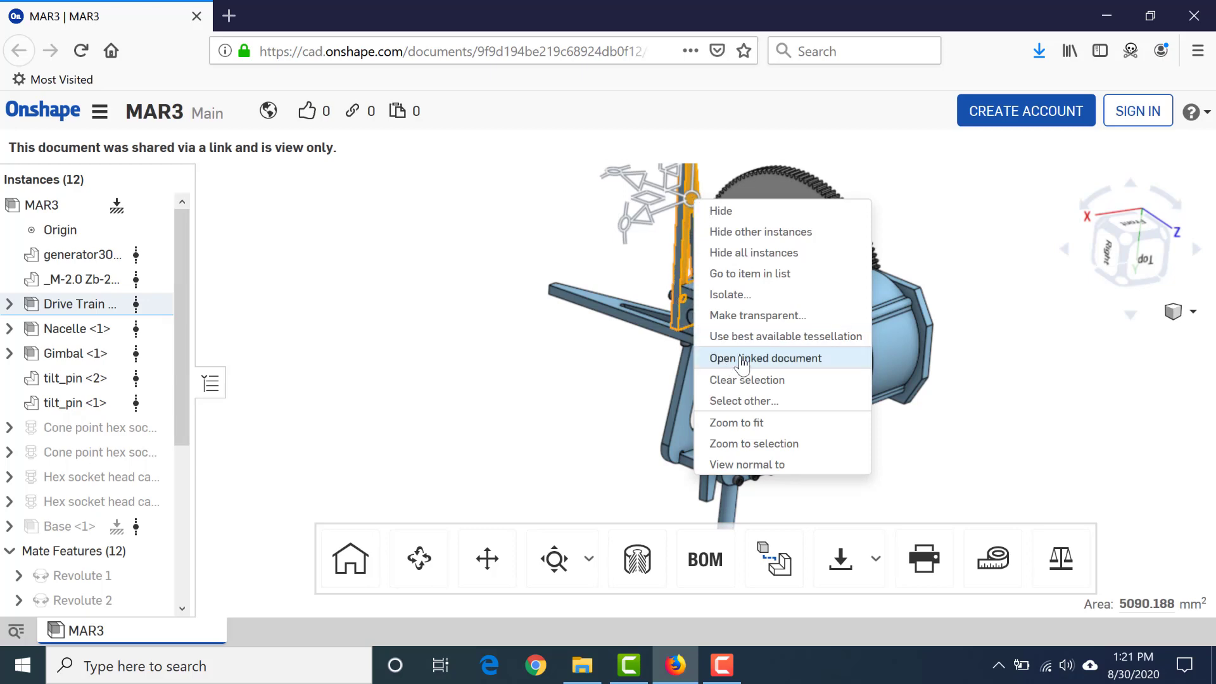
left_click(765, 357)
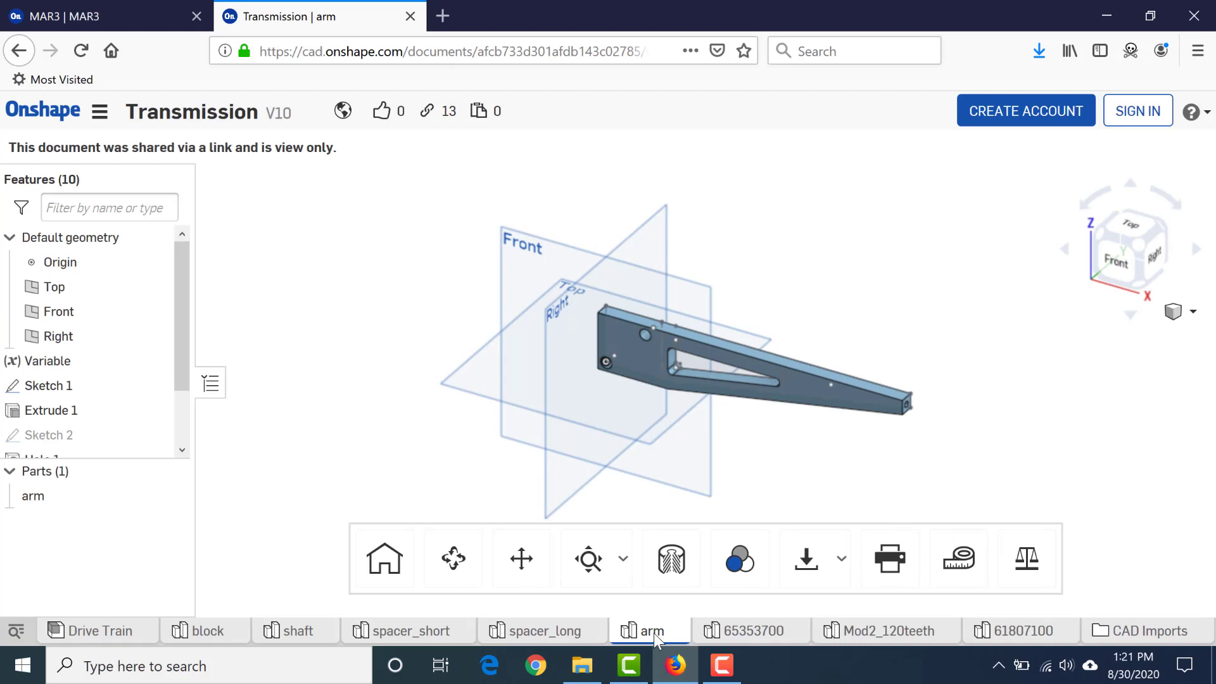
right_click(649, 629)
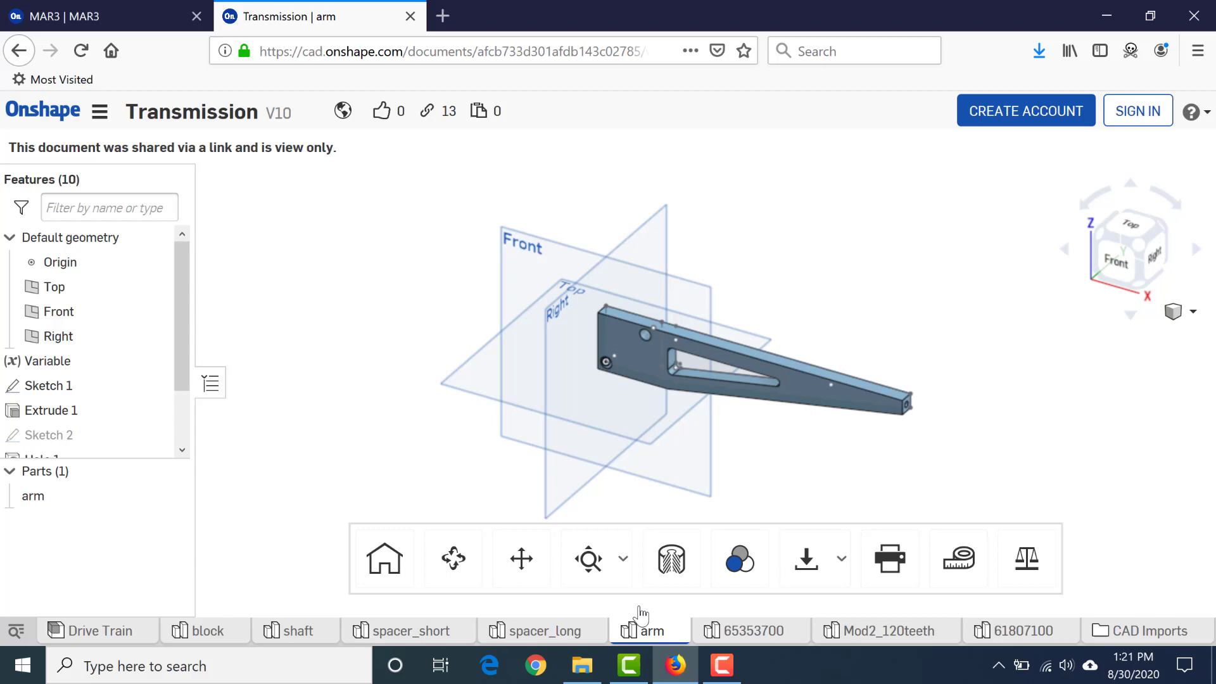
left_click(806, 559)
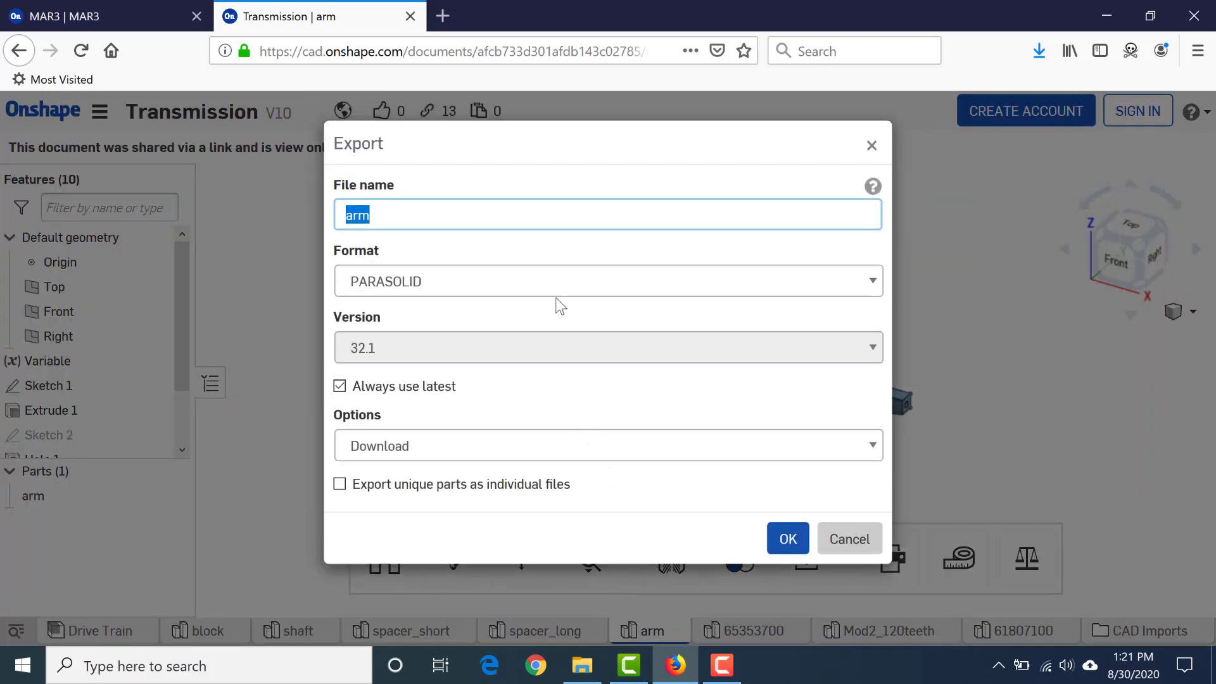
left_click(606, 281)
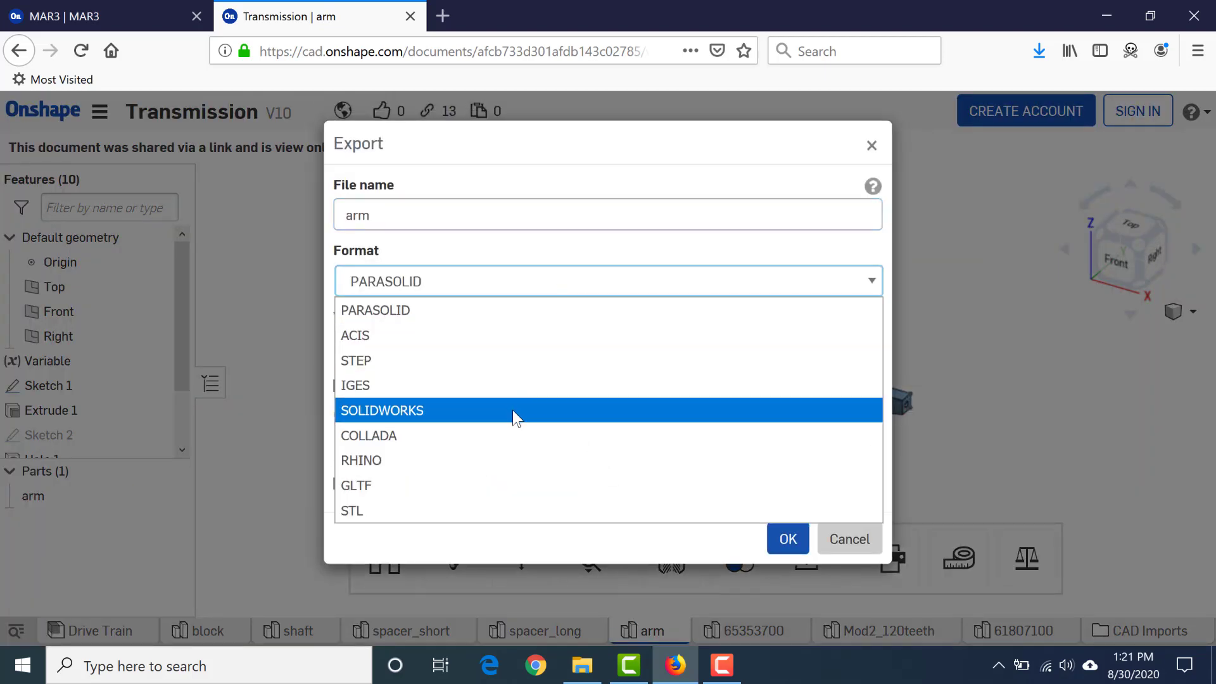
mouse_move(531, 359)
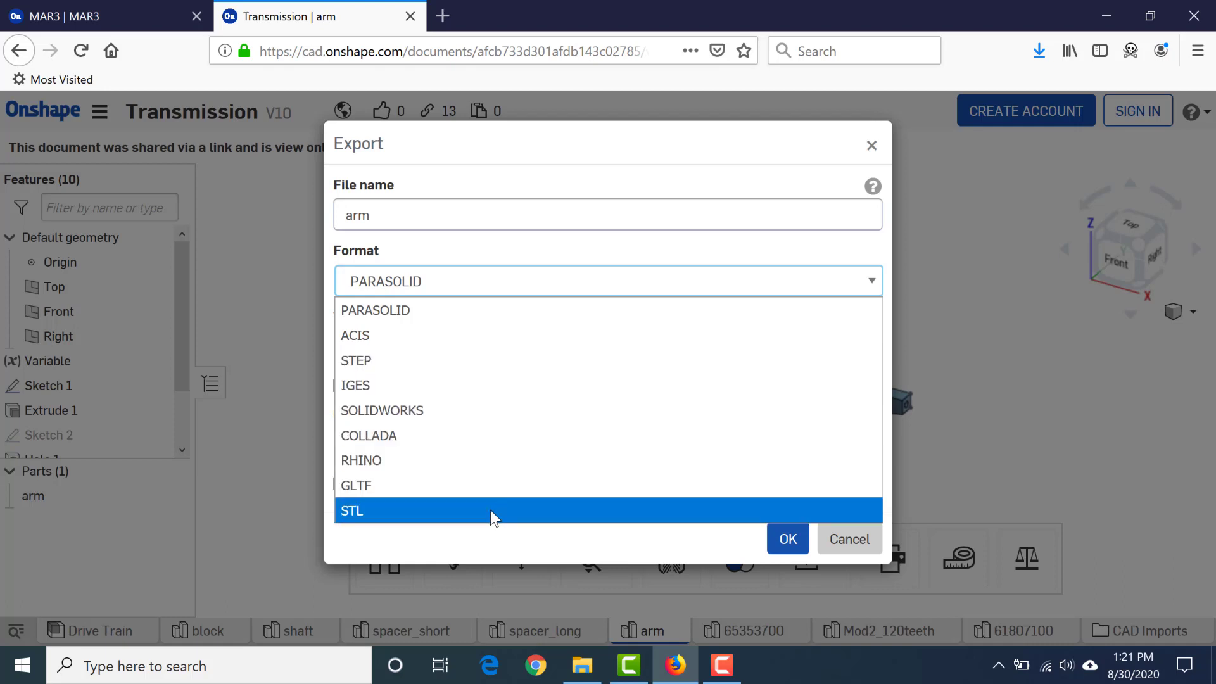
mouse_move(848, 539)
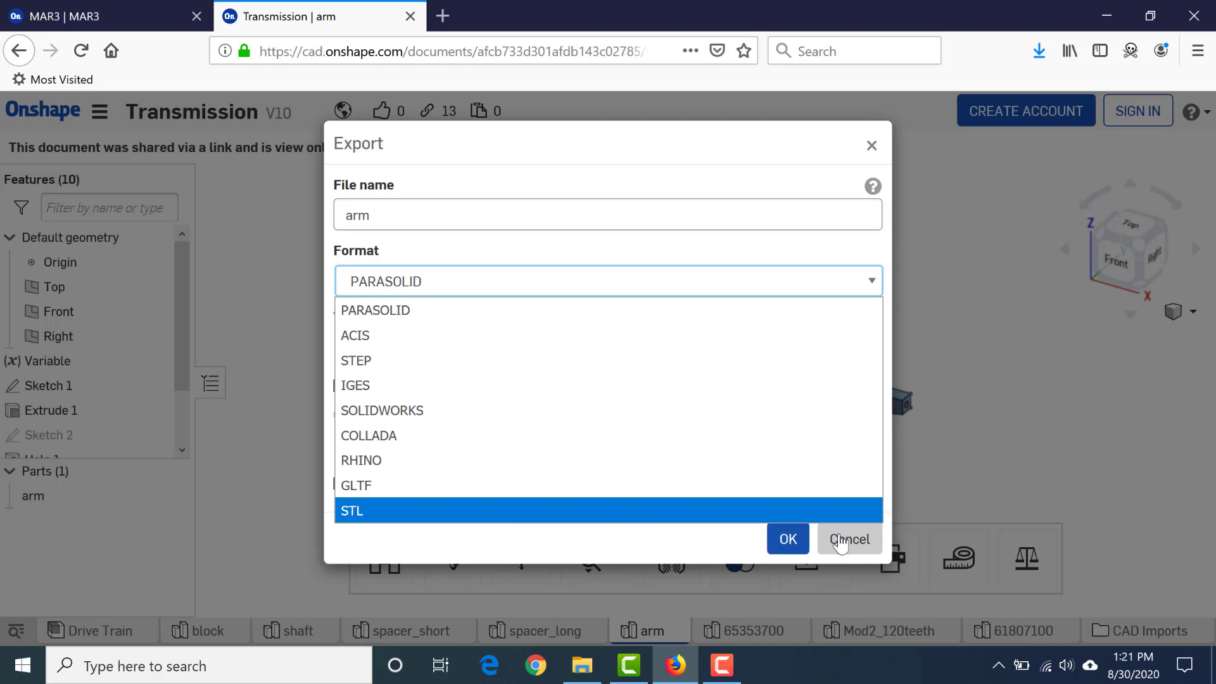
left_click(849, 540)
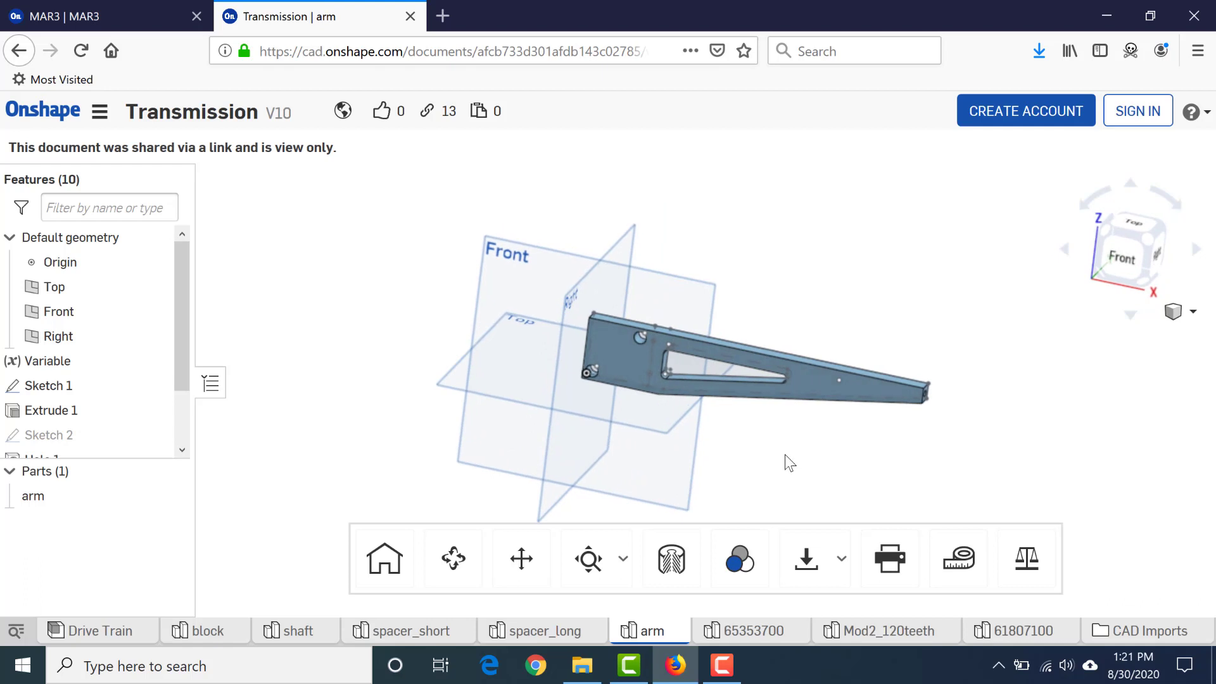
mouse_move(698, 395)
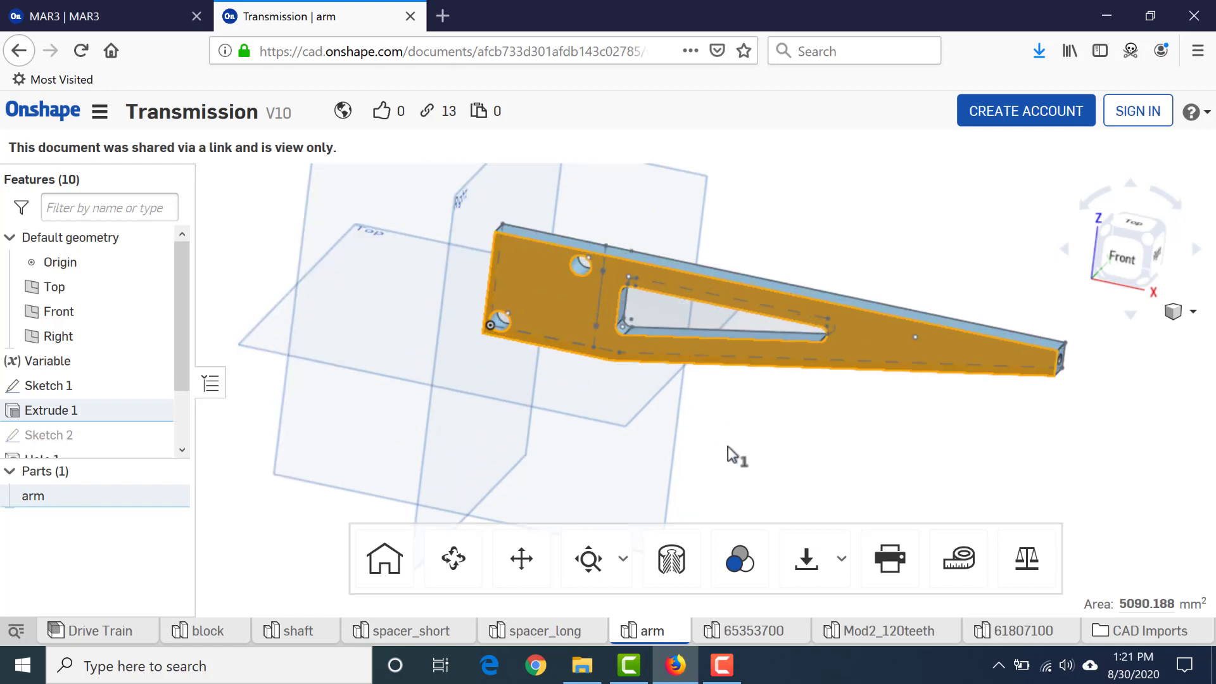
Export the arm's top face as a DWG drawing via Export as DXF/DWG
right_click(559, 297)
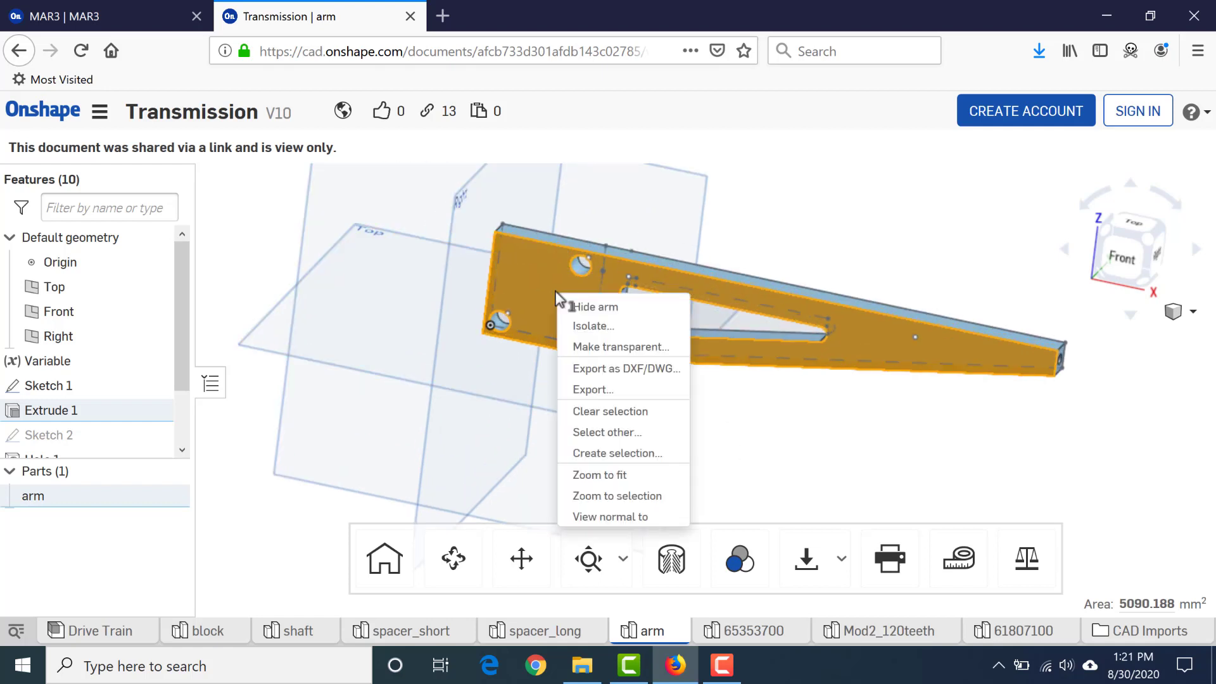
mouse_move(595, 369)
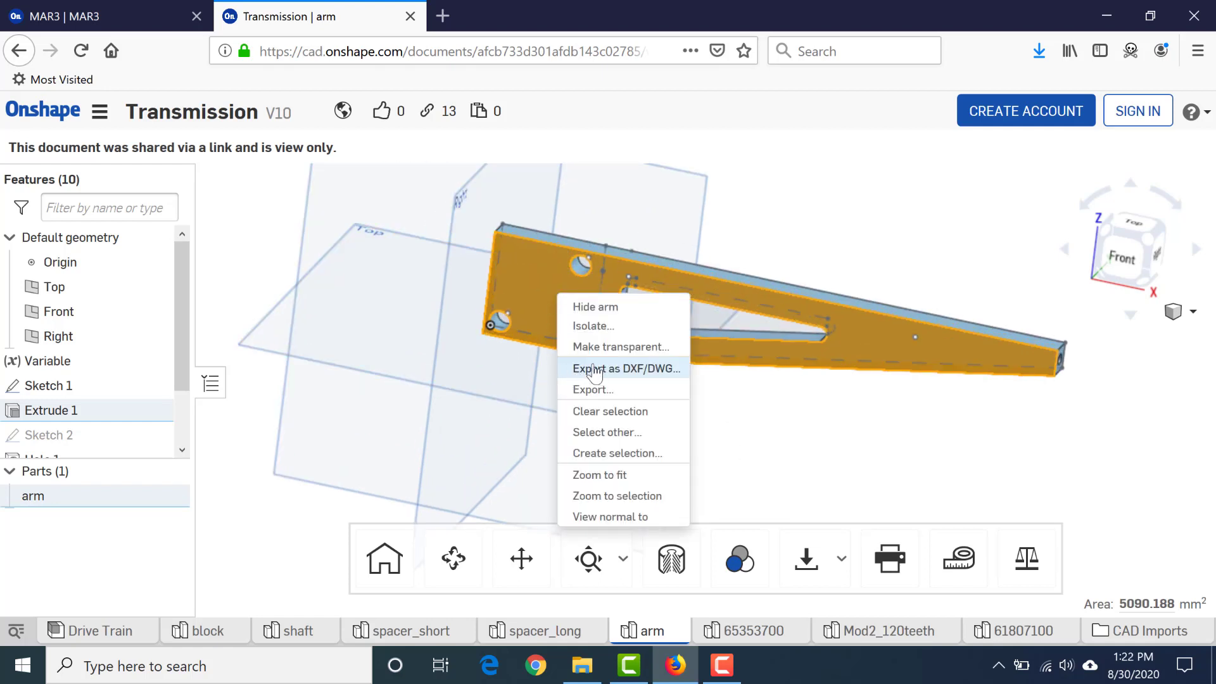
mouse_move(624, 369)
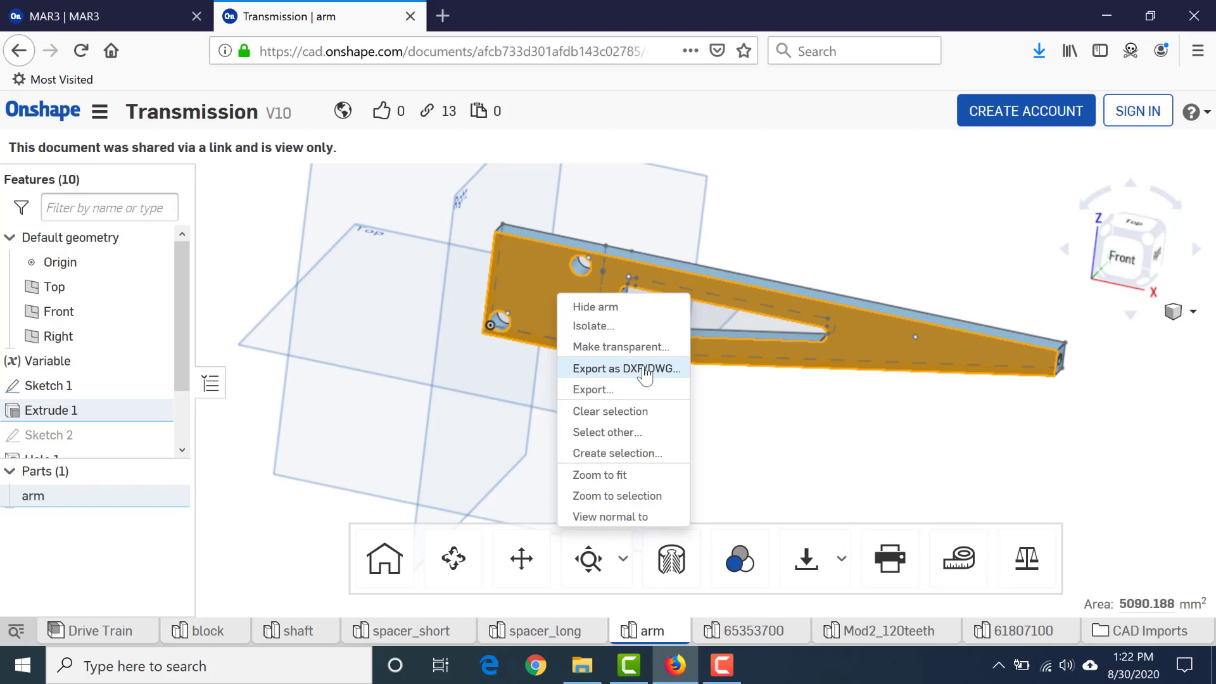
left_click(625, 369)
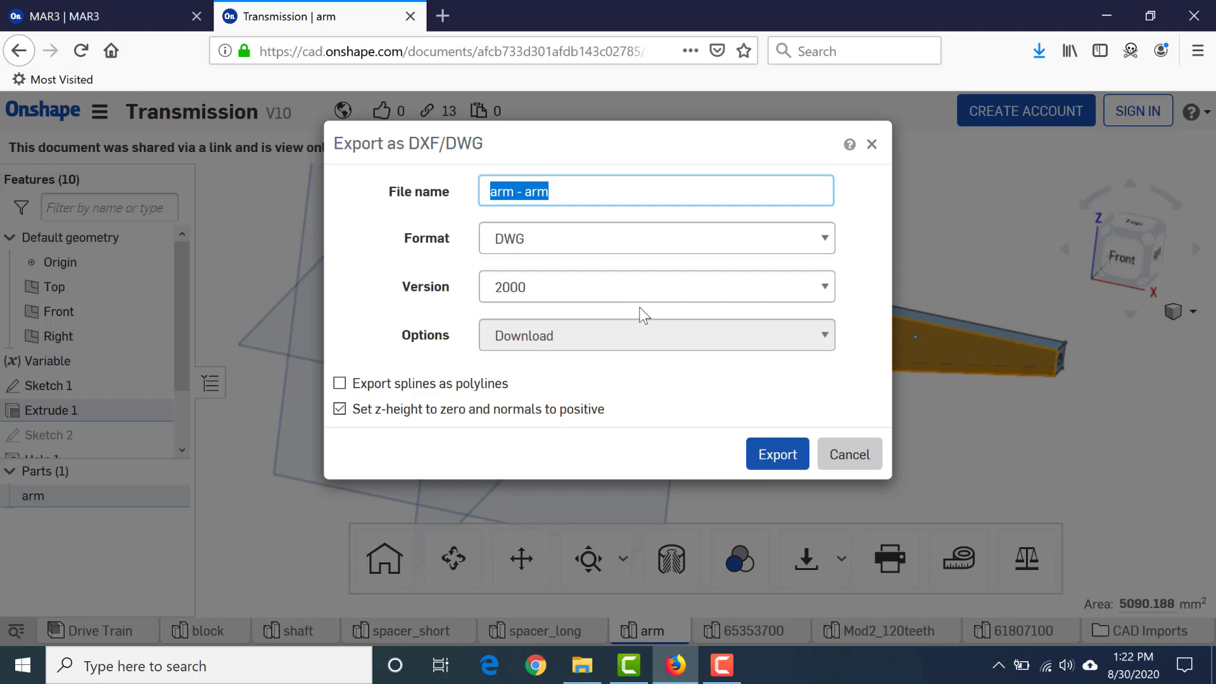
mouse_move(648, 302)
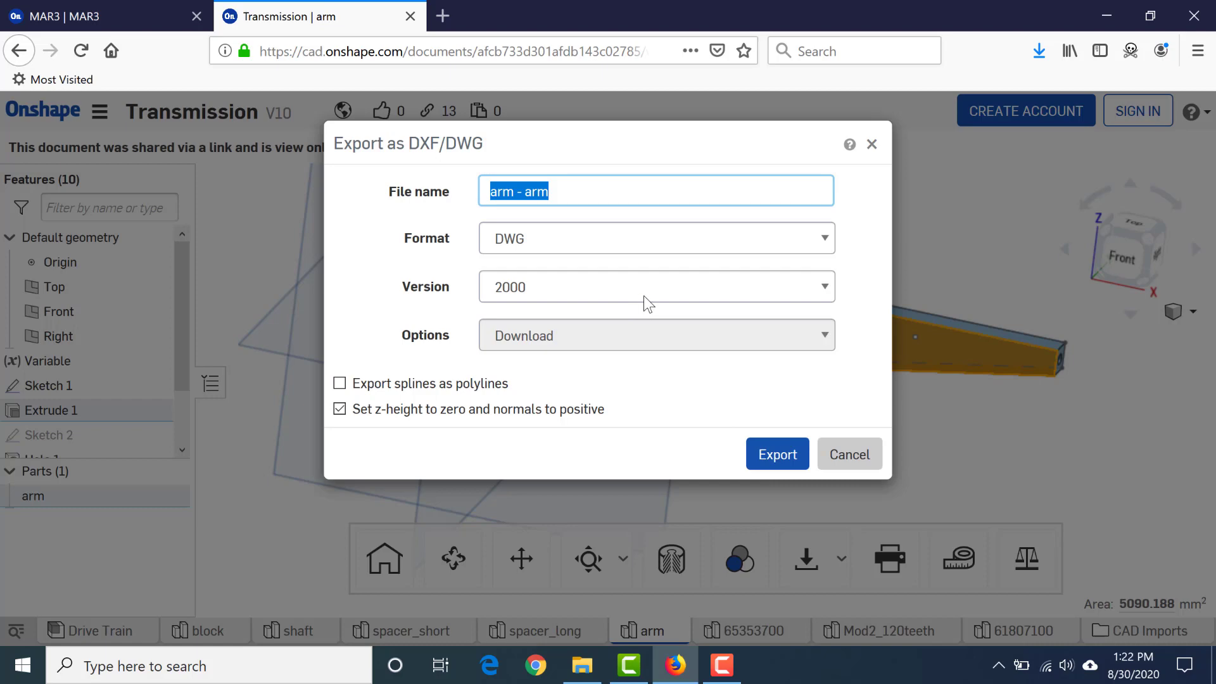
mouse_move(631, 303)
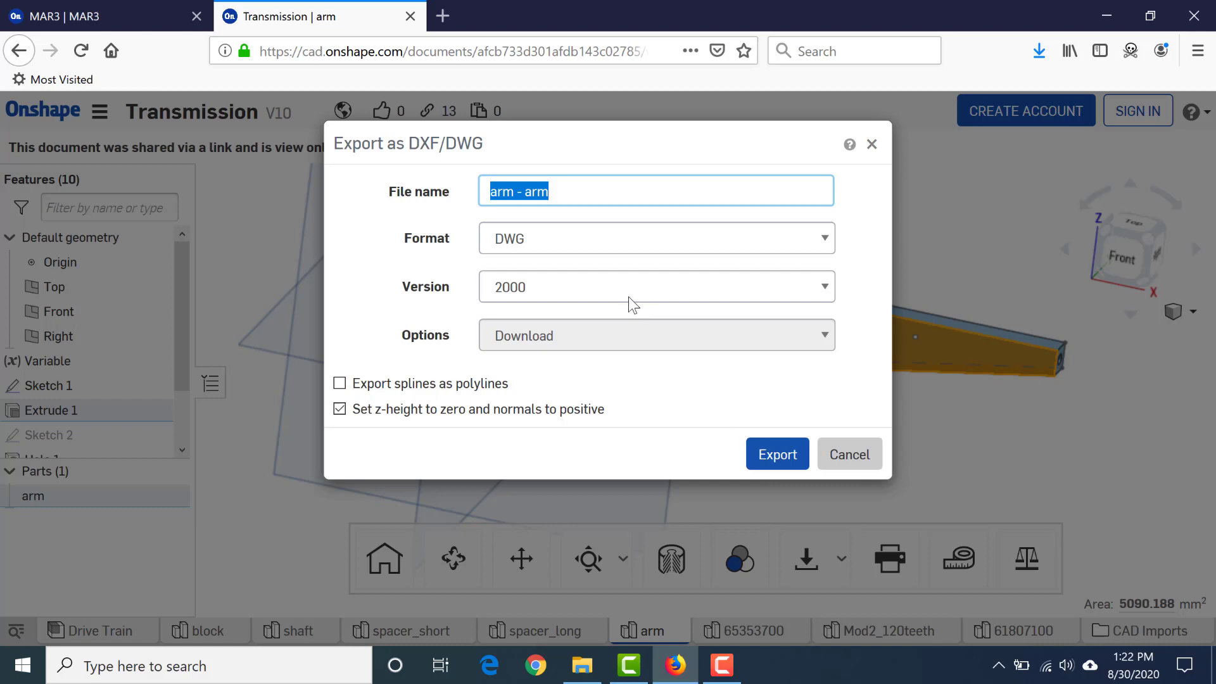
left_click(776, 454)
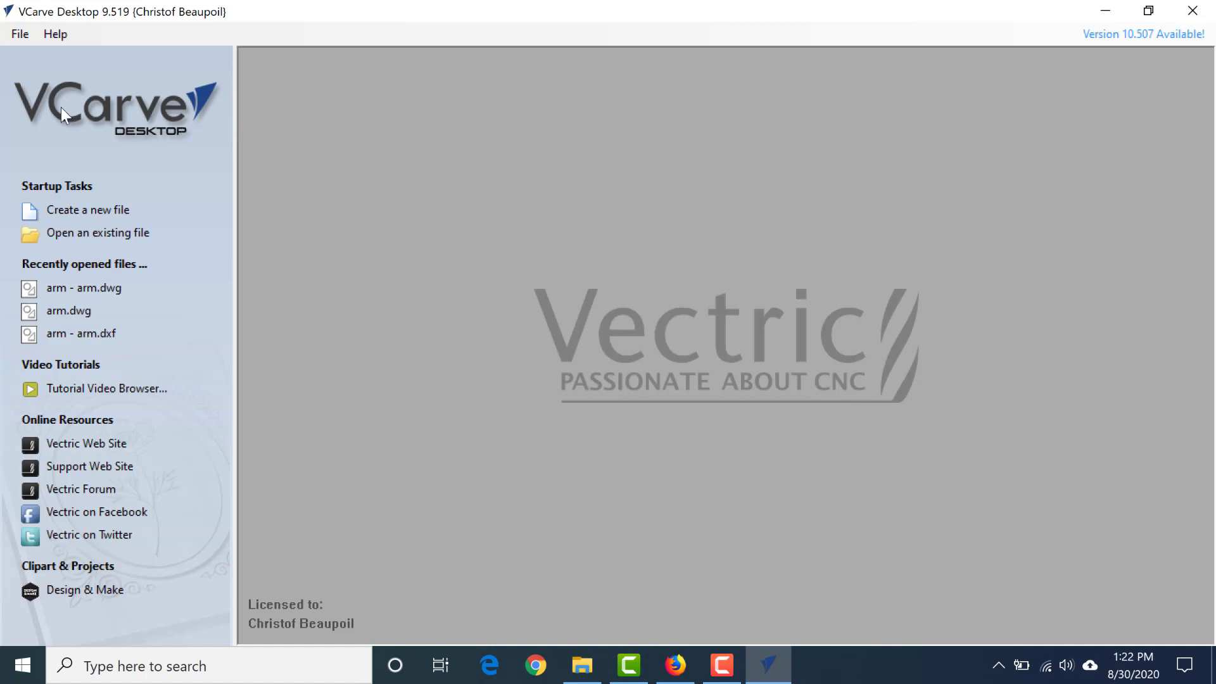
mouse_move(53, 109)
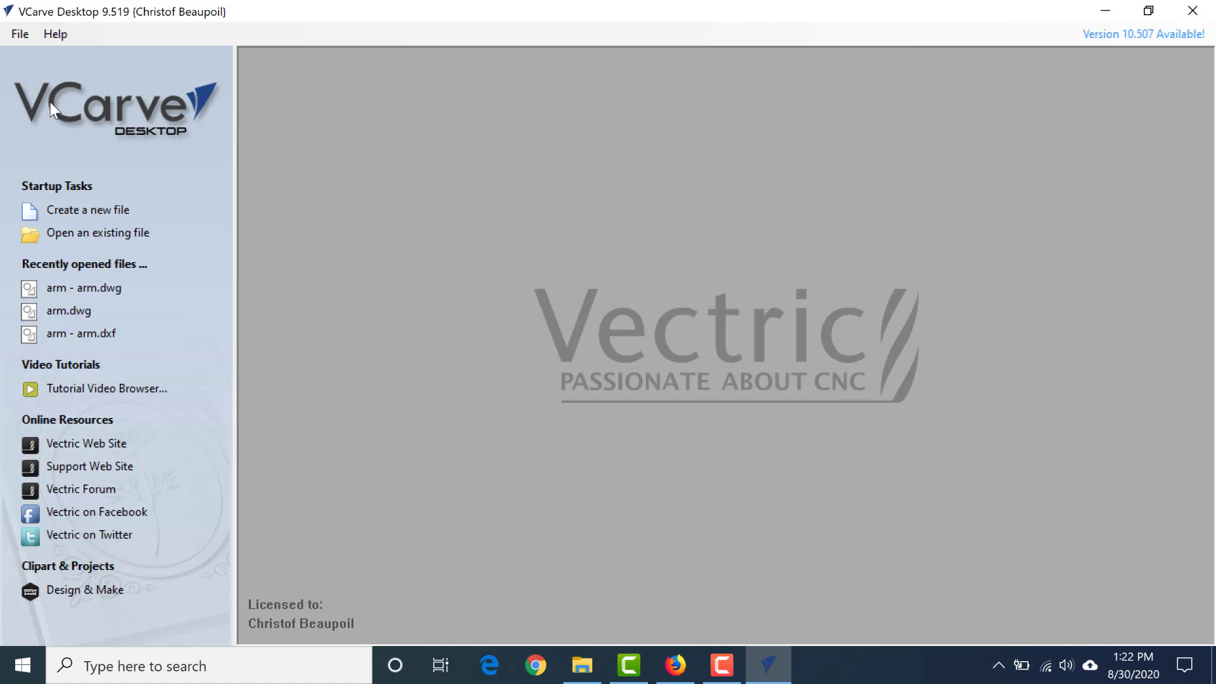
mouse_move(137, 138)
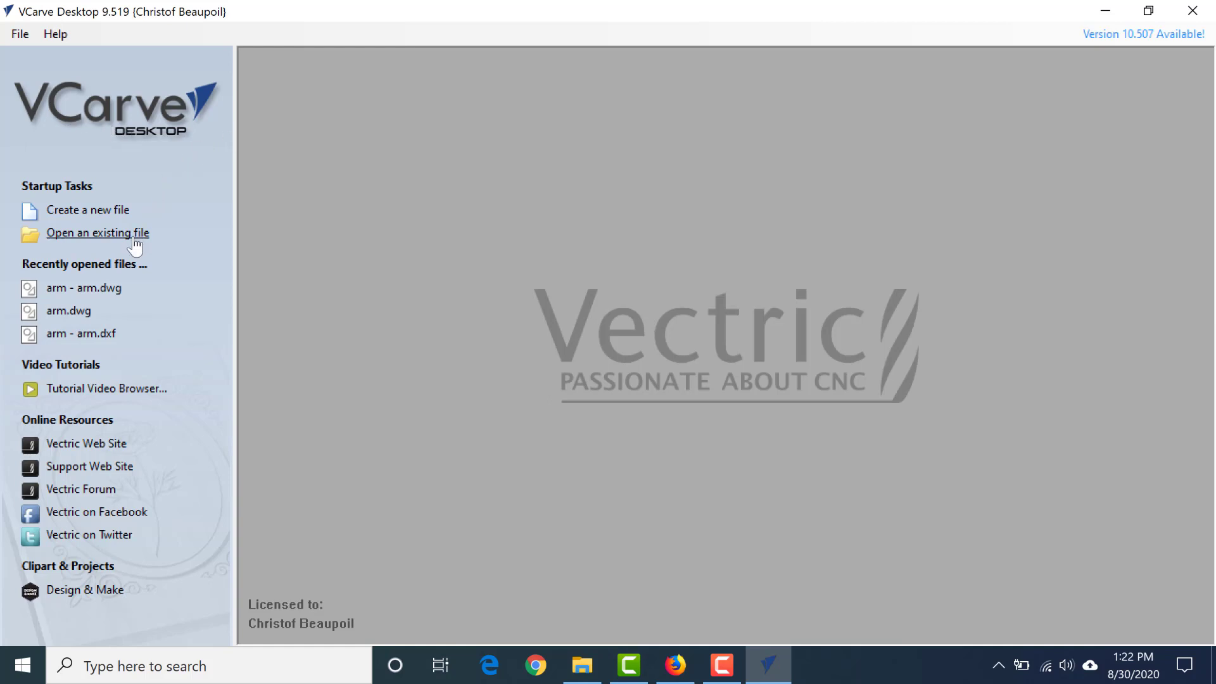
mouse_move(63, 243)
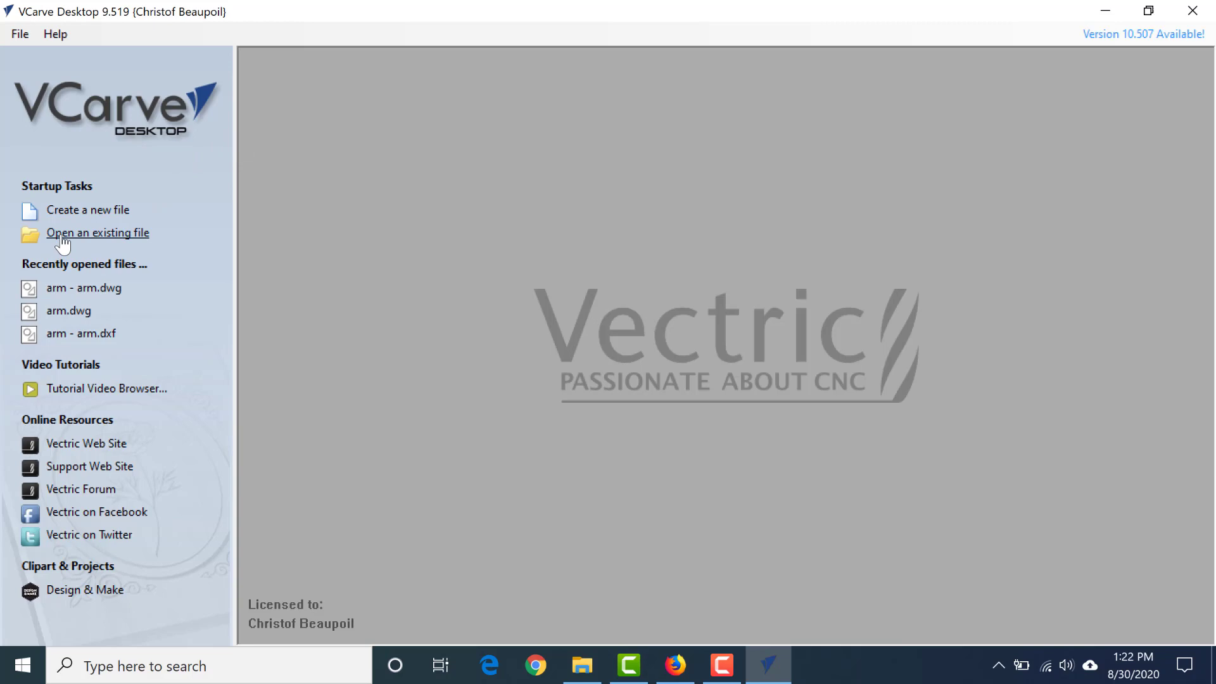
Open arm - arm(1).dwg from Downloads and accept the job-size warning
left_click(98, 232)
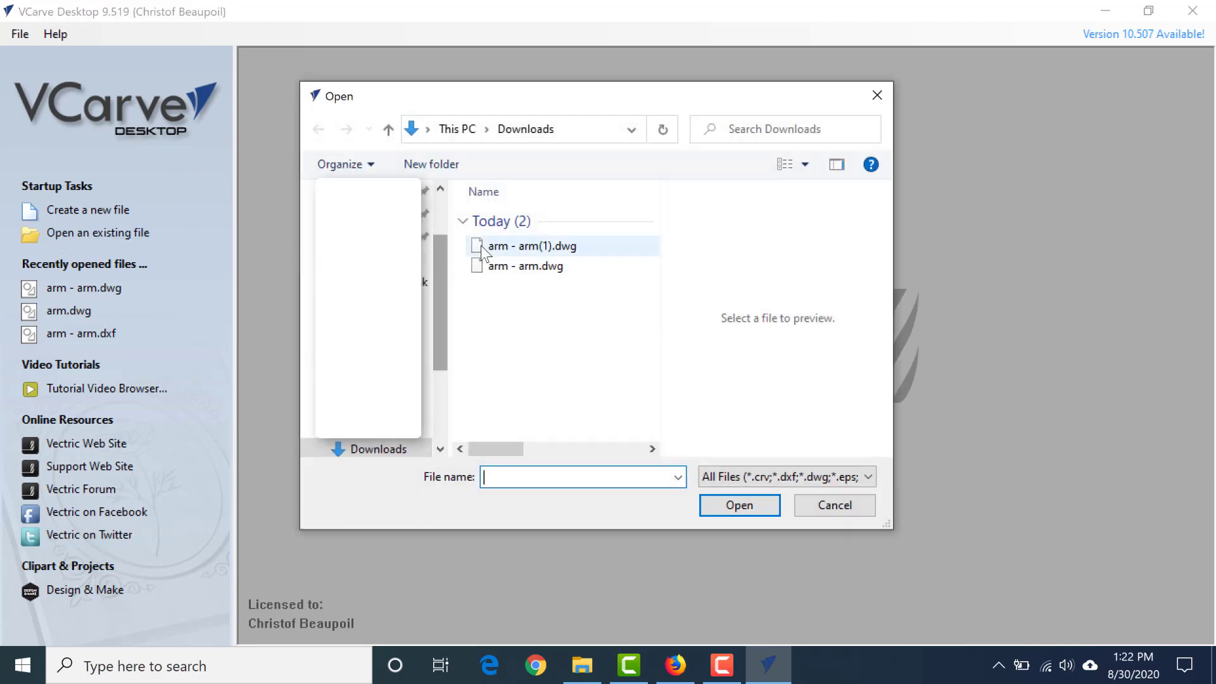
double_click(529, 246)
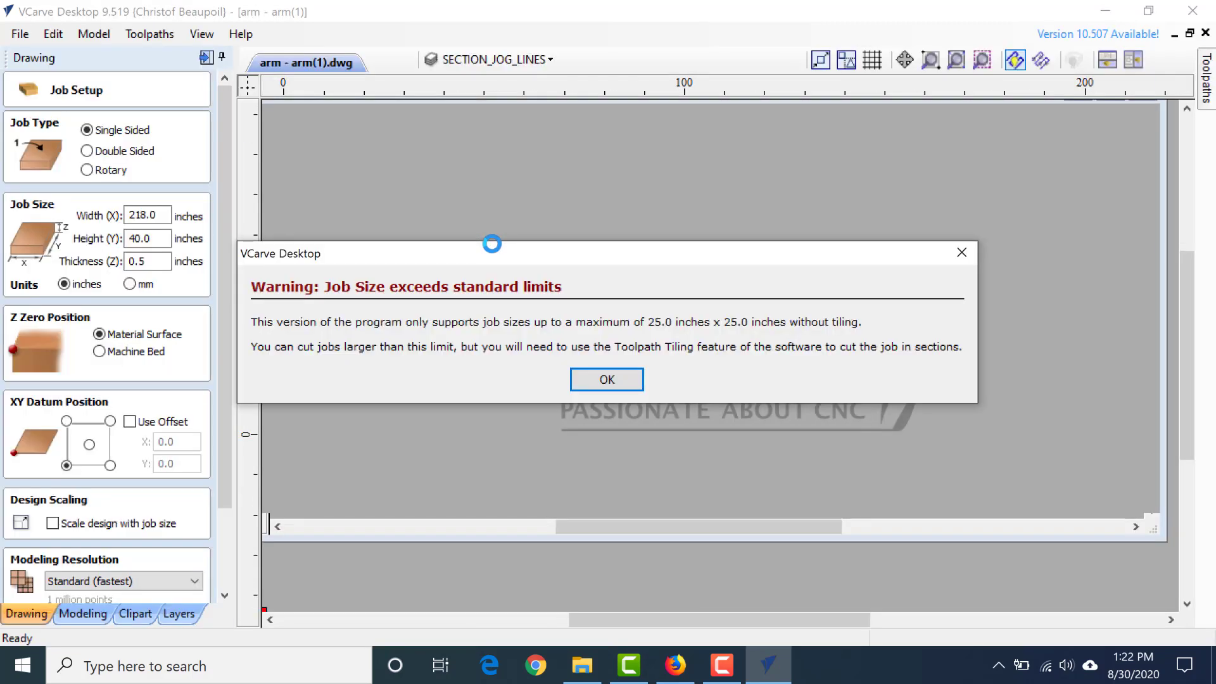
left_click(606, 379)
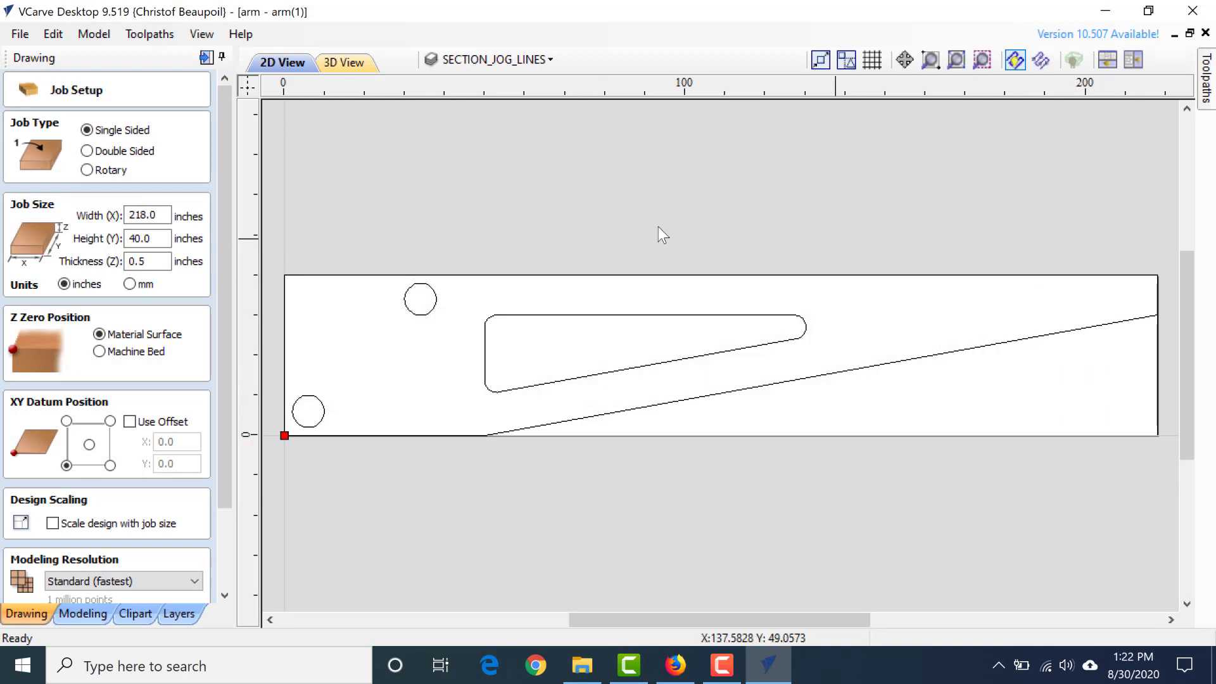
mouse_move(262, 362)
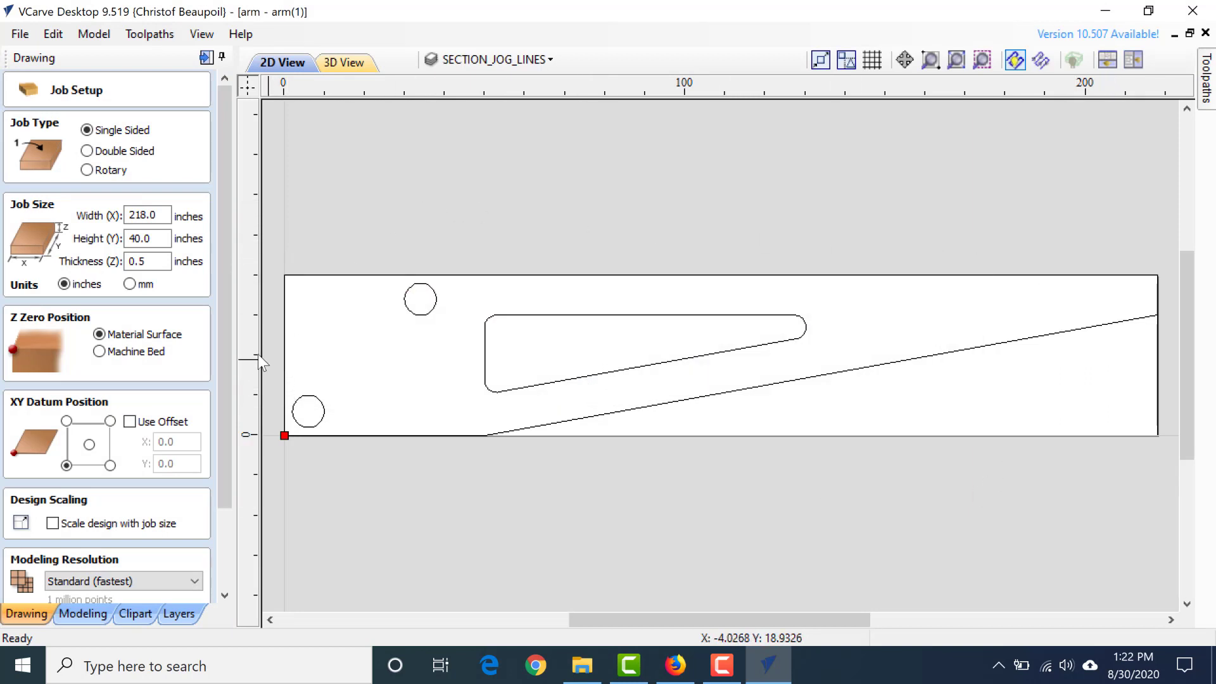
Set Job Setup to mm units with 10 mm material thickness and confirm it
left_click(129, 285)
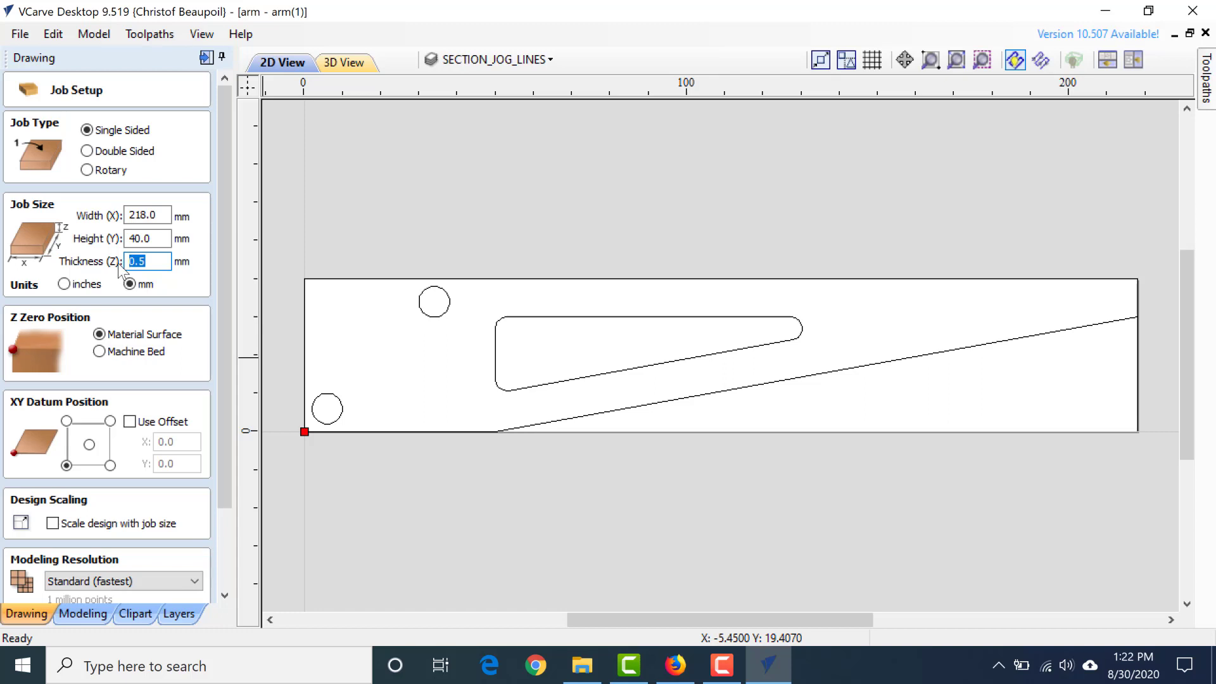
type("10")
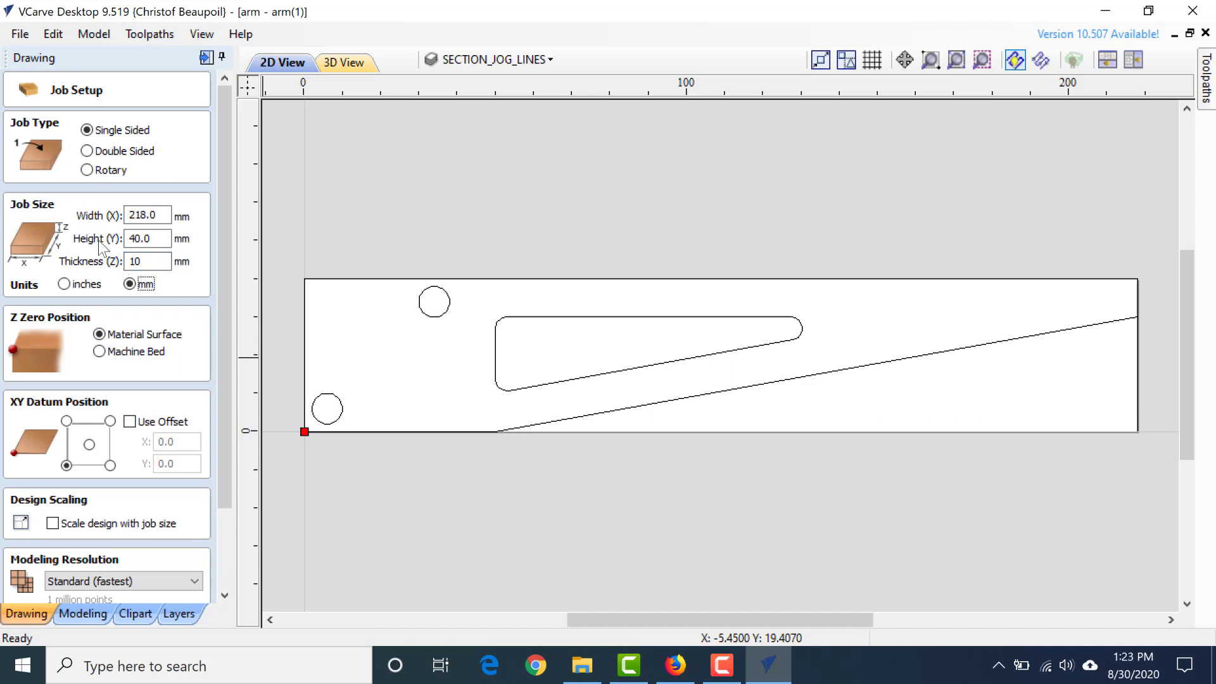
mouse_move(300, 464)
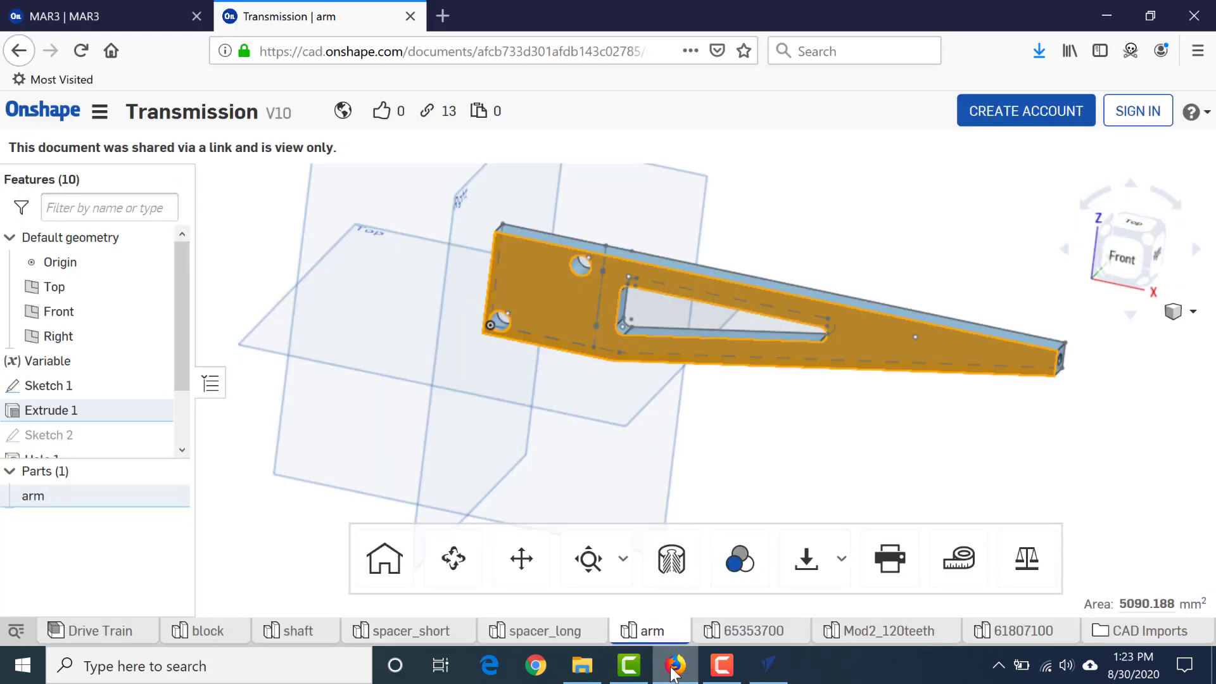
right_click(855, 343)
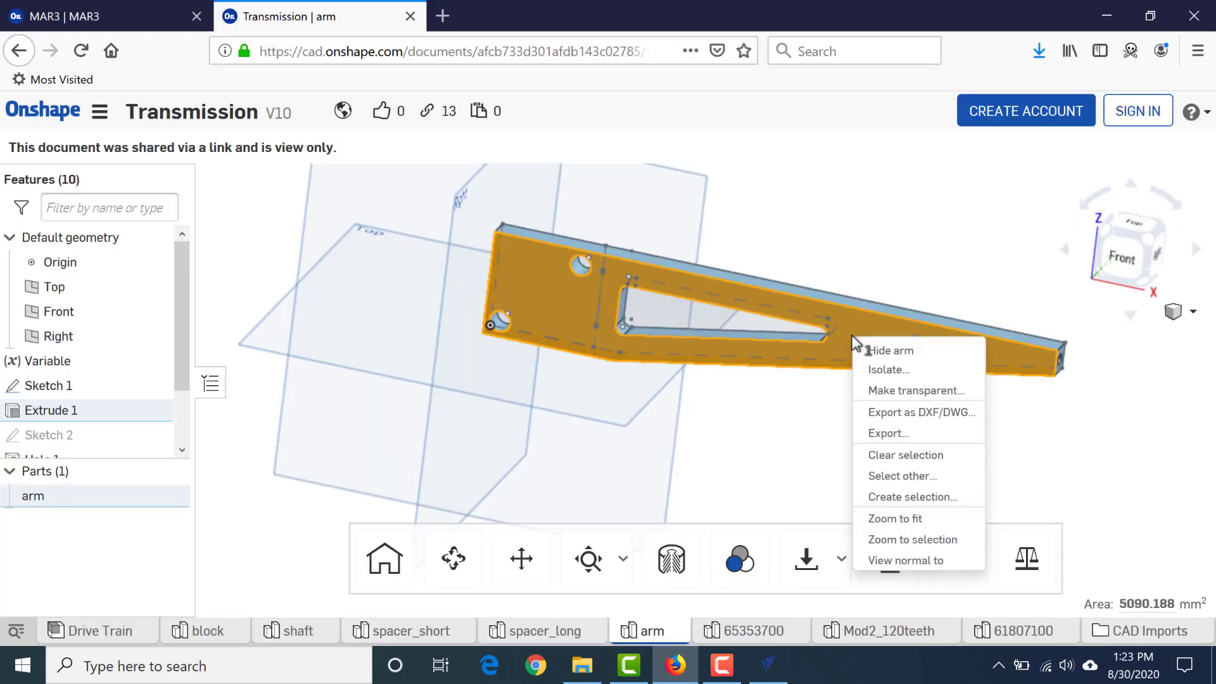
mouse_move(894, 518)
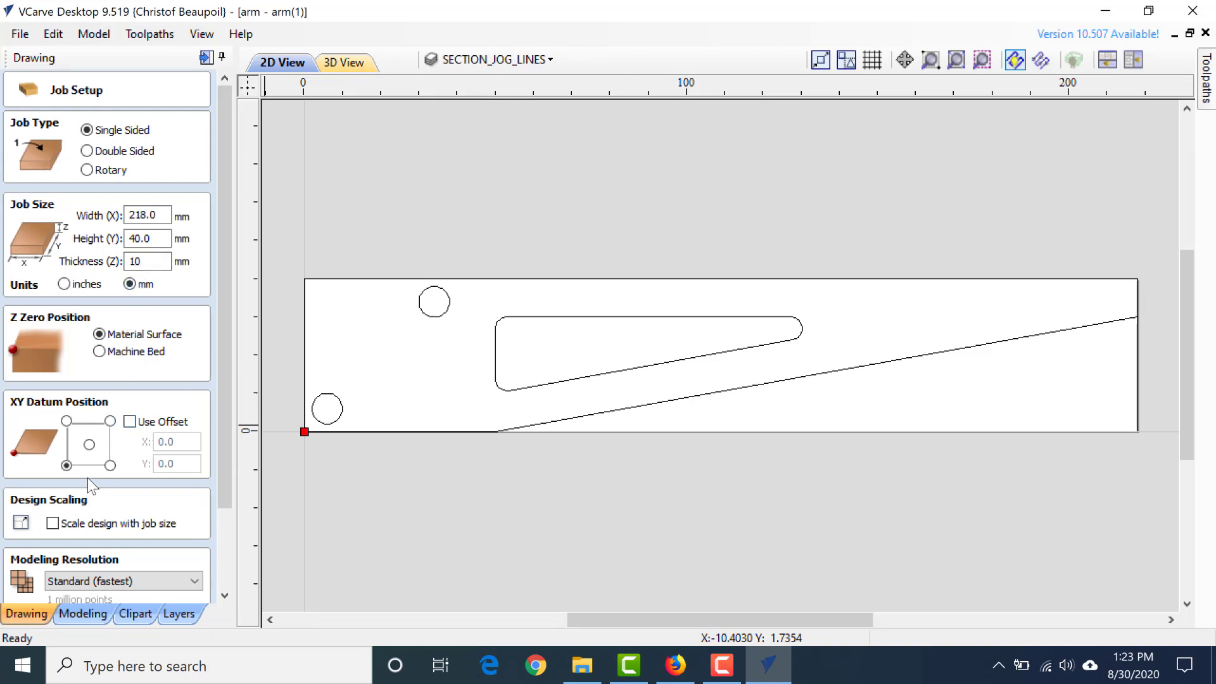
mouse_move(23, 647)
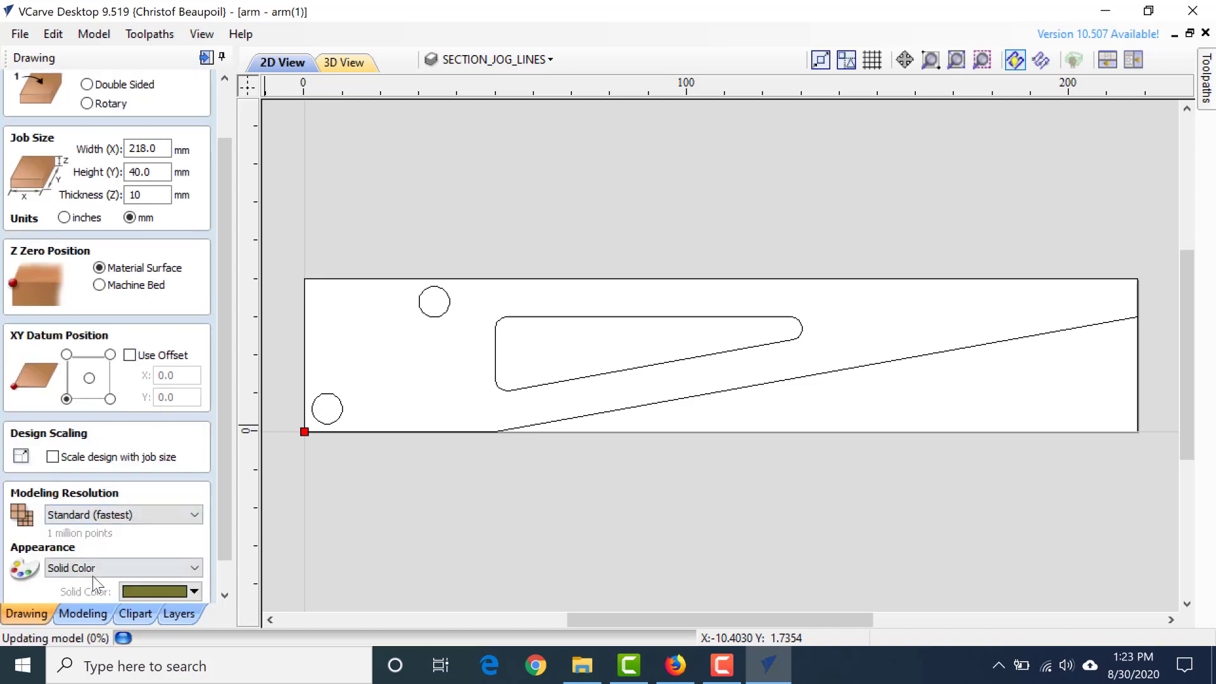
left_click(122, 568)
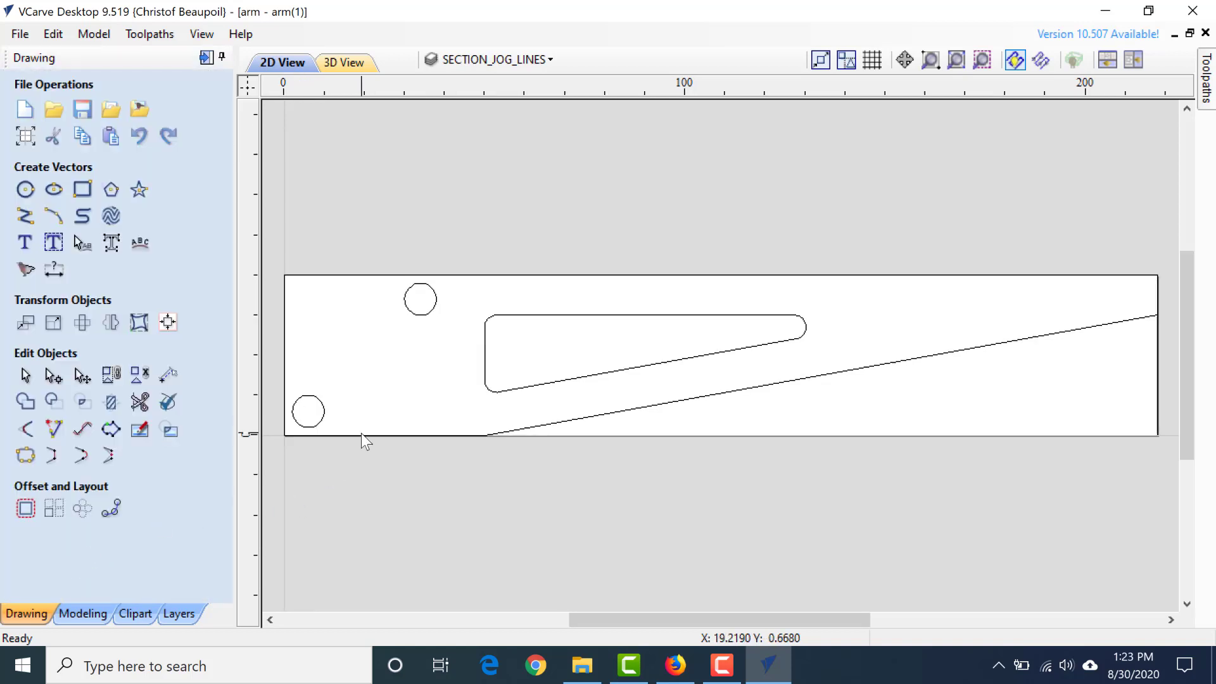
mouse_move(527, 433)
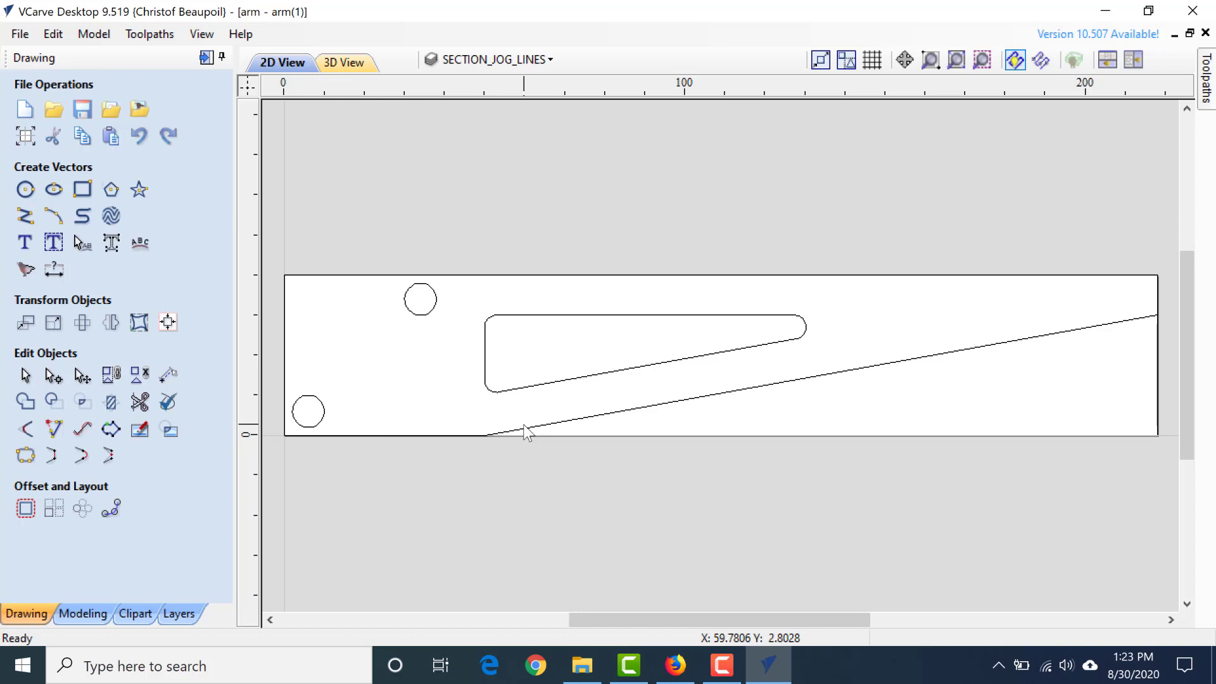
mouse_move(611, 424)
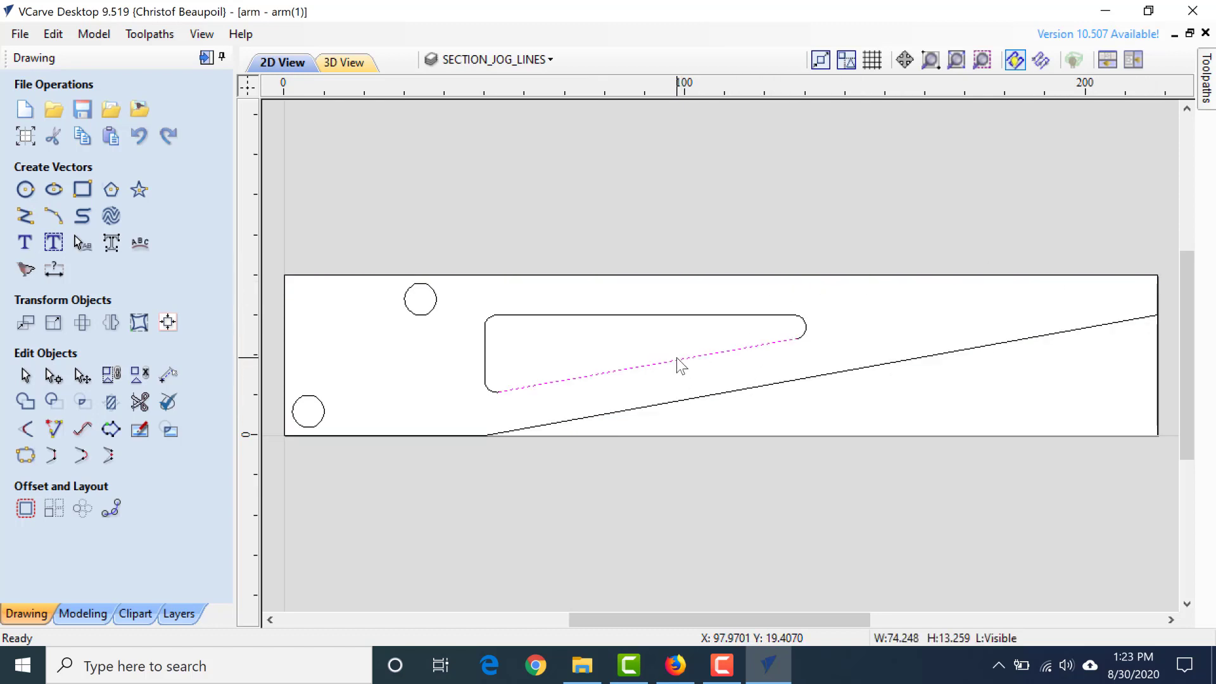
mouse_move(669, 461)
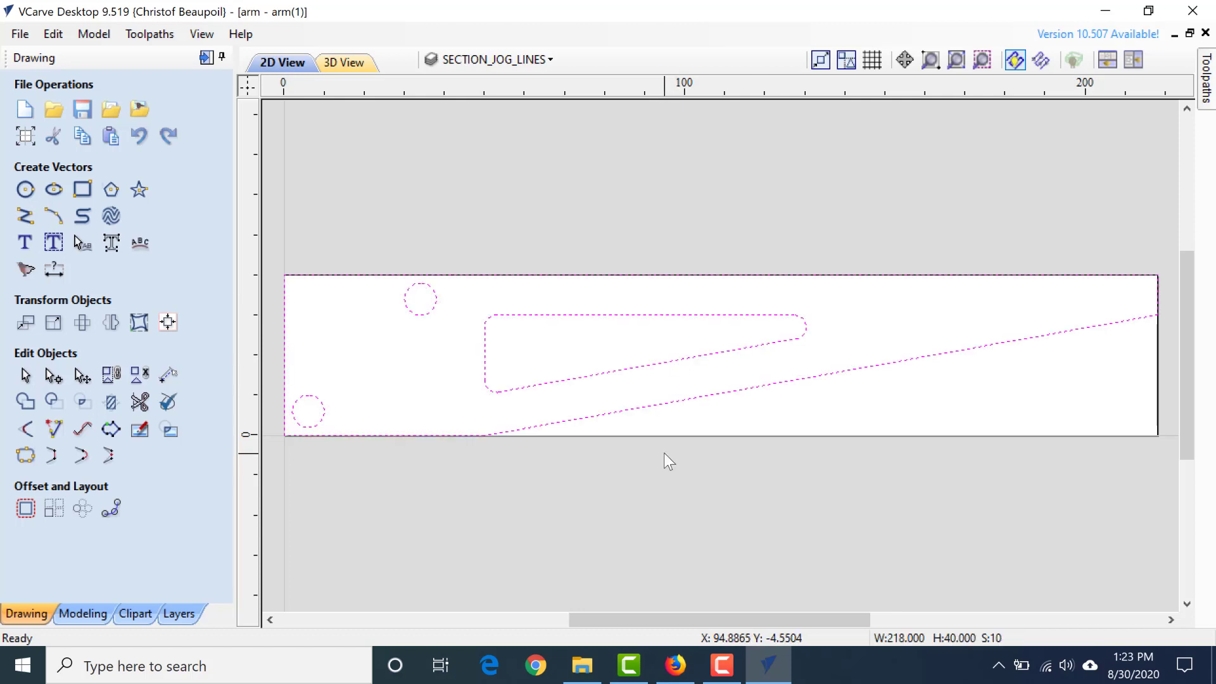
mouse_move(24, 455)
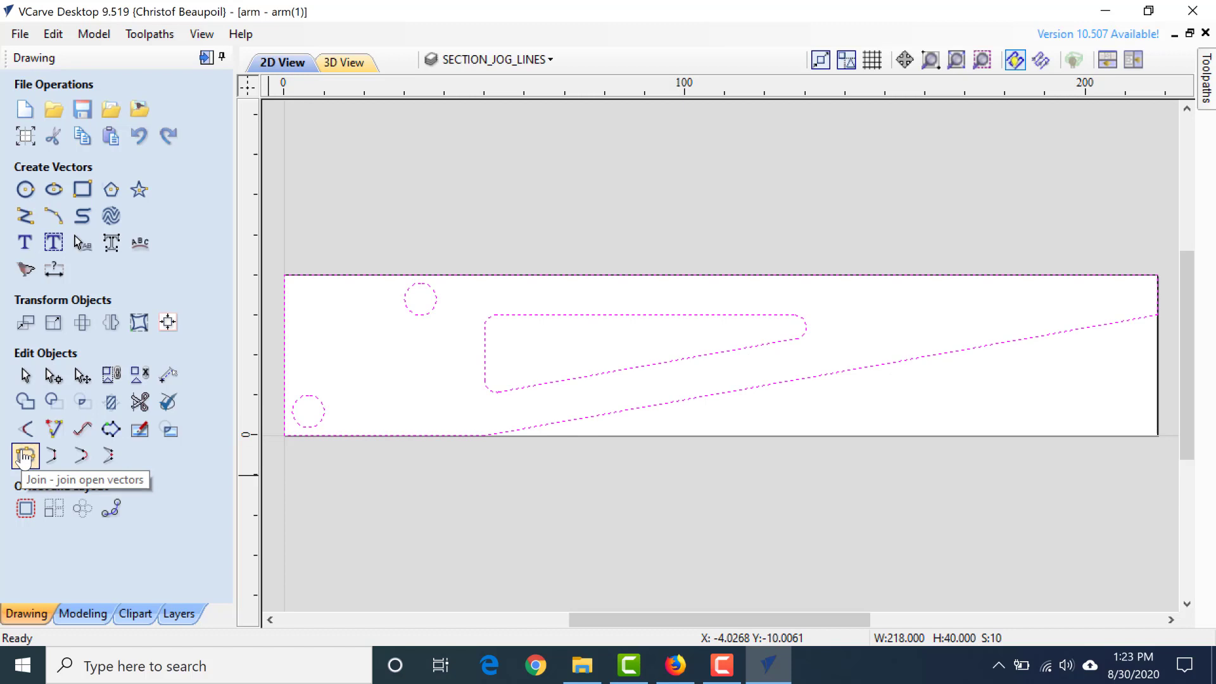
Check the slot with Join open vectors, close it, and show the toolpath operations
left_click(26, 455)
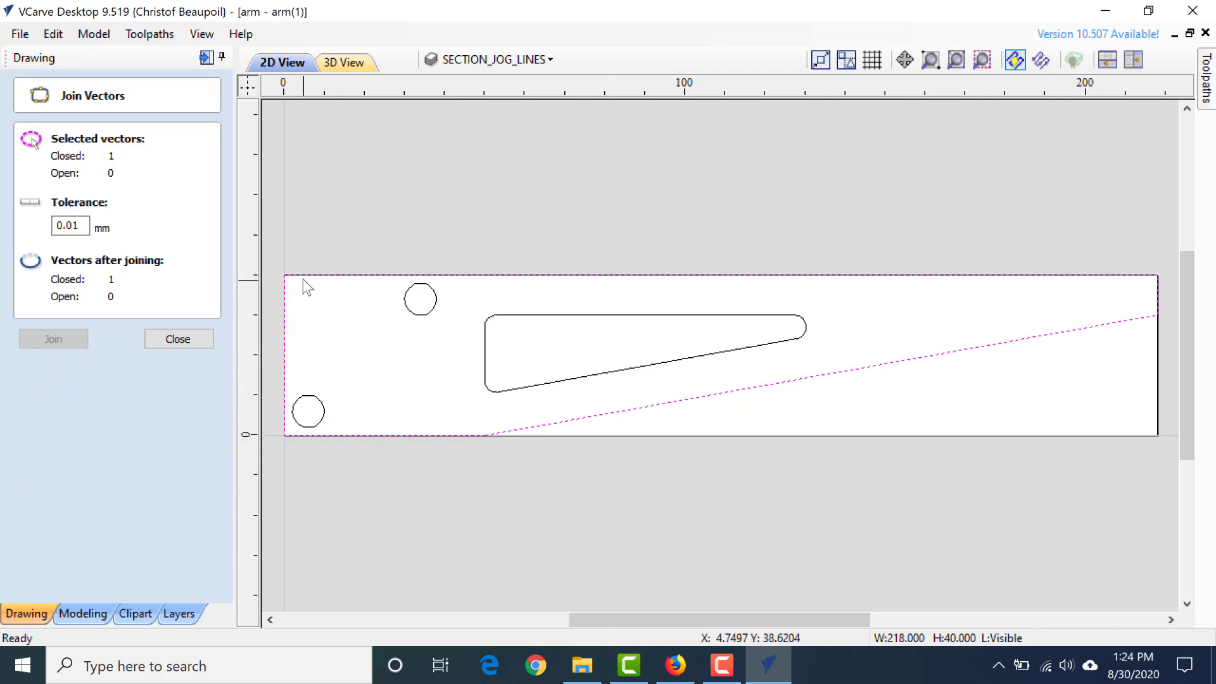
mouse_move(831, 379)
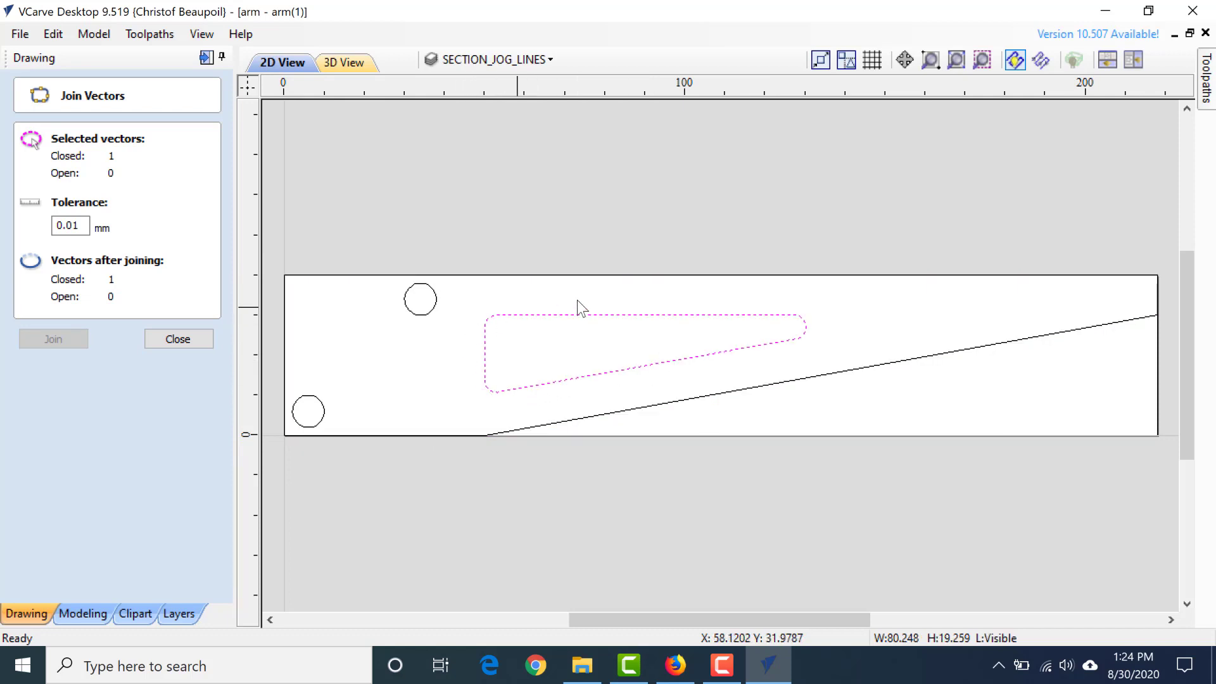
left_click(178, 340)
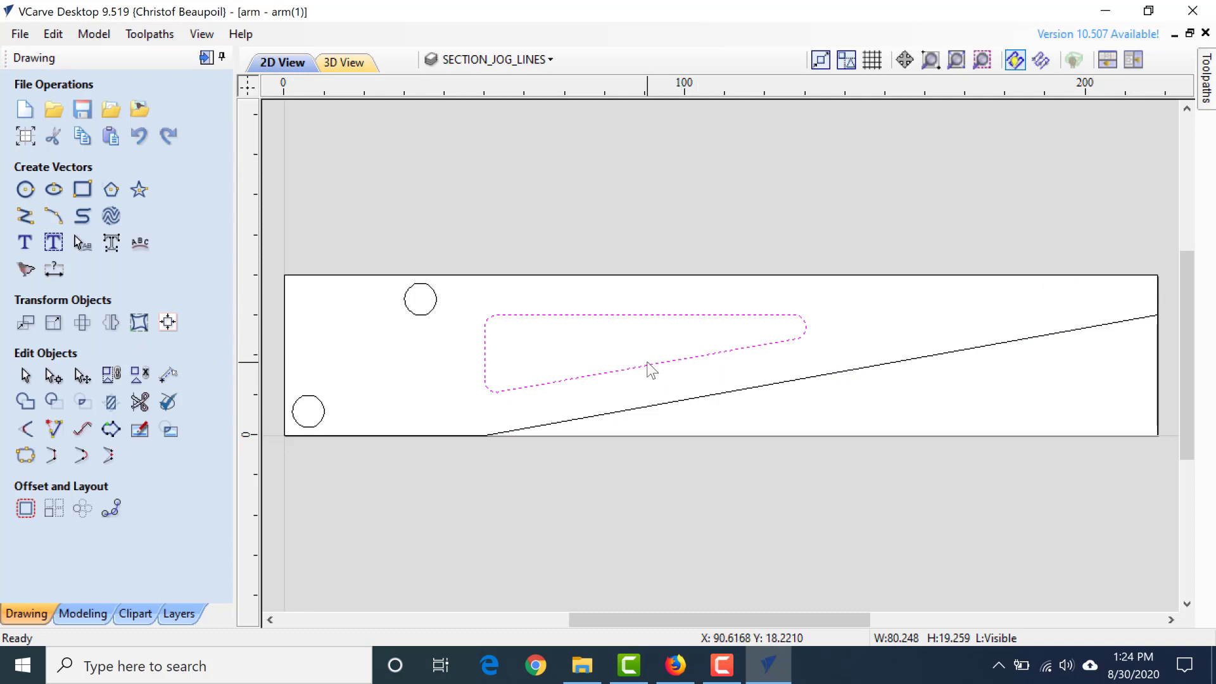
left_click(1200, 80)
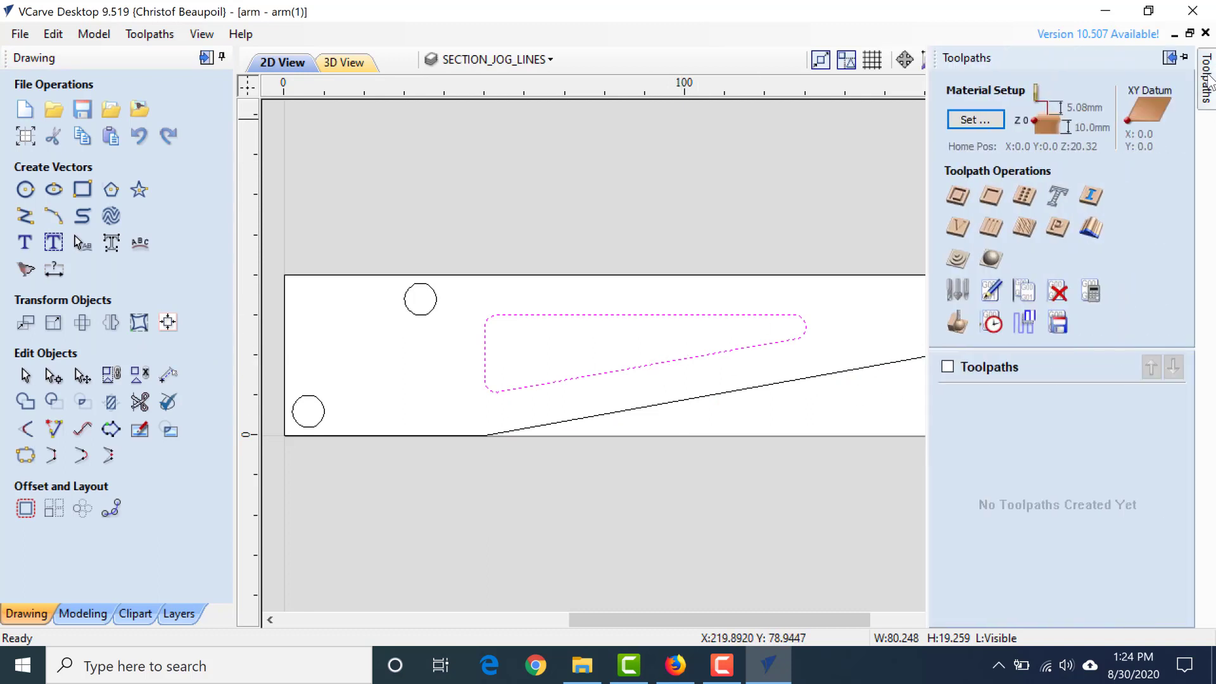
mouse_move(958, 195)
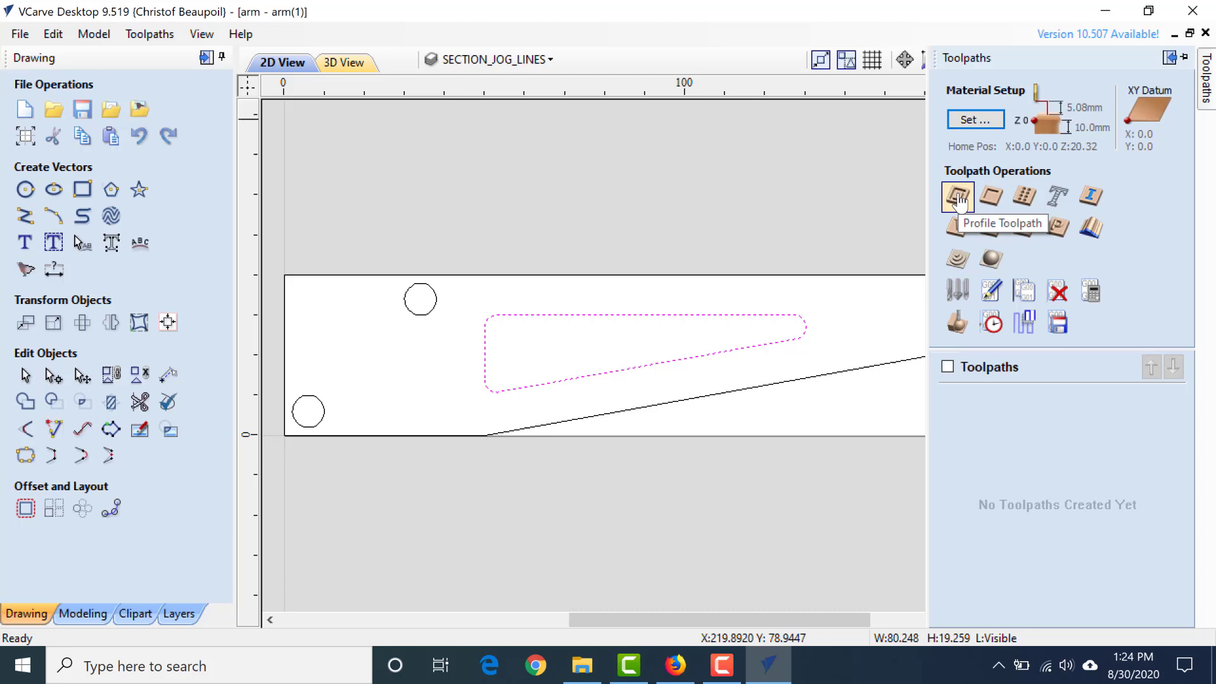
Calculate Profile 1 cutting inside the slot outline, accepting the cut-through warning
left_click(957, 195)
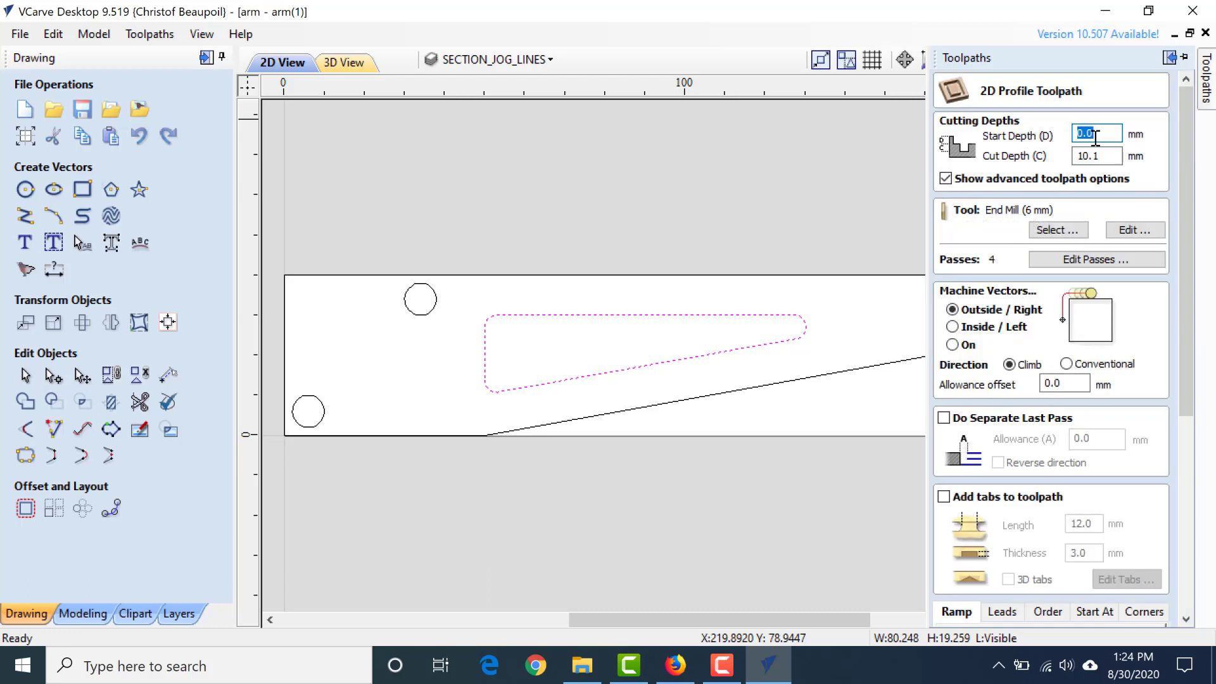
left_click(1096, 154)
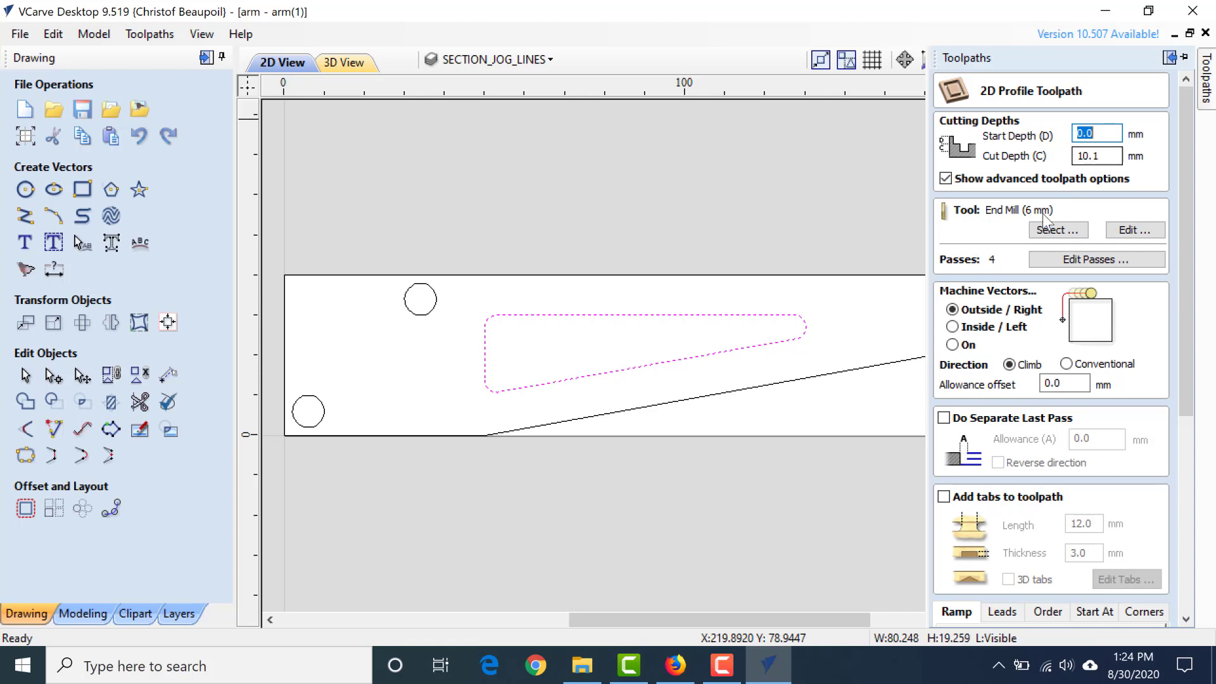
mouse_move(1043, 221)
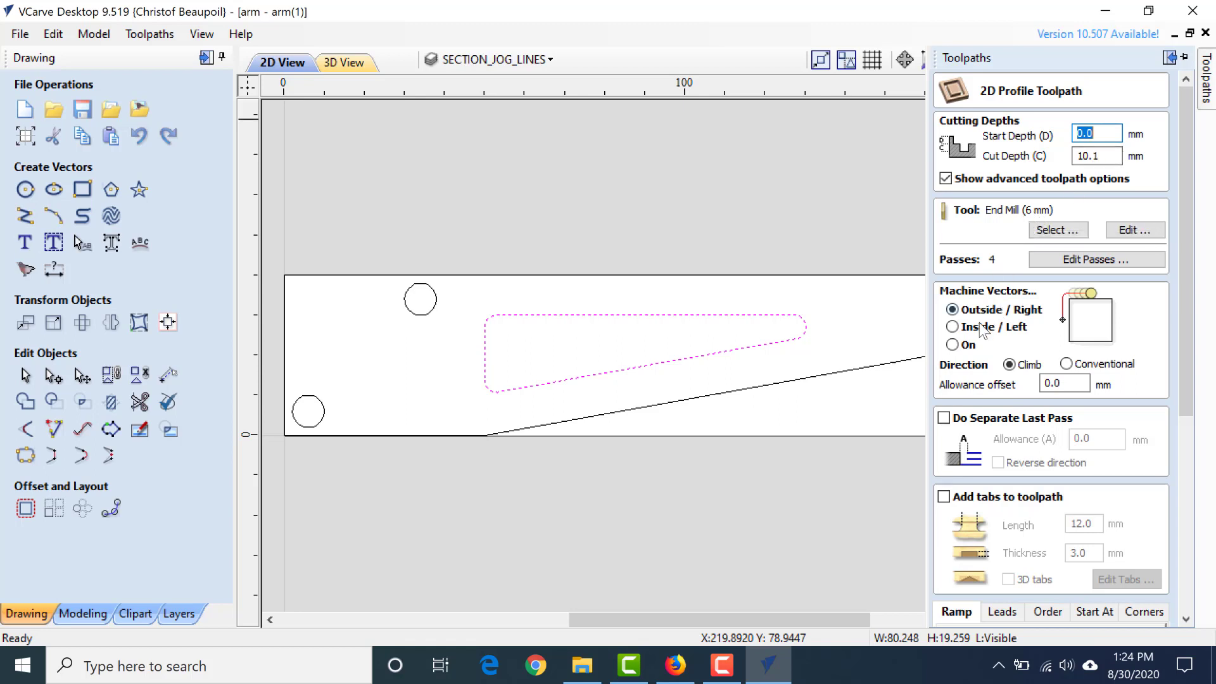
left_click(952, 326)
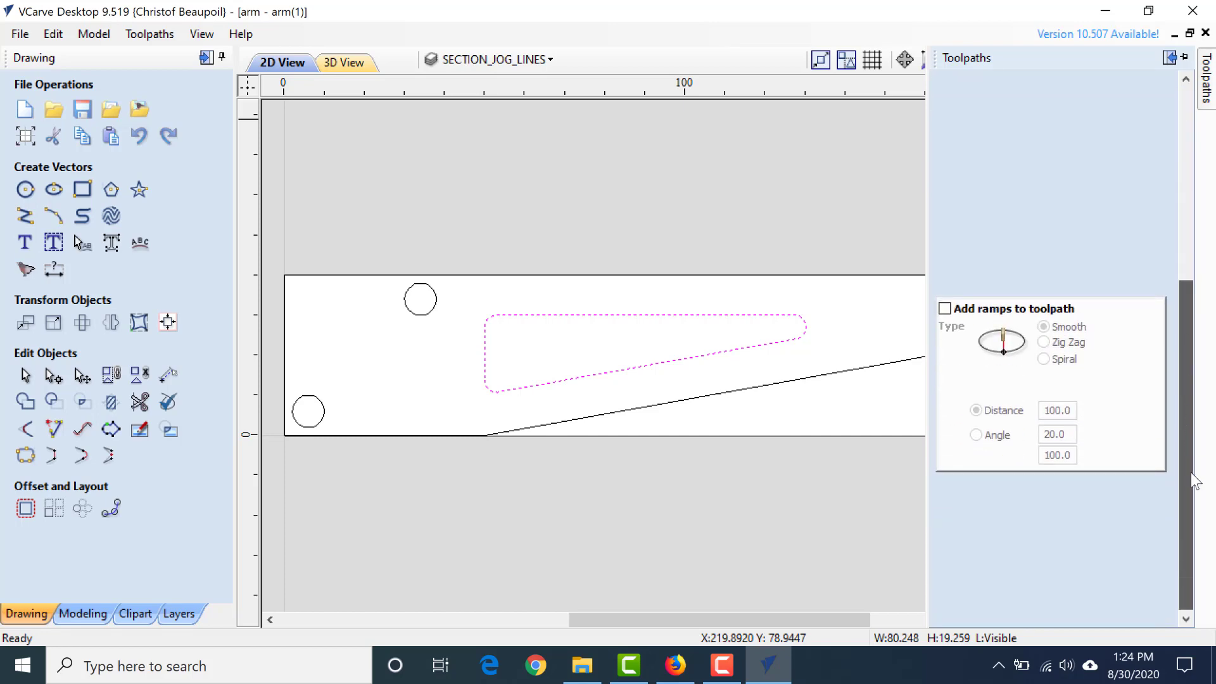
left_click(966, 614)
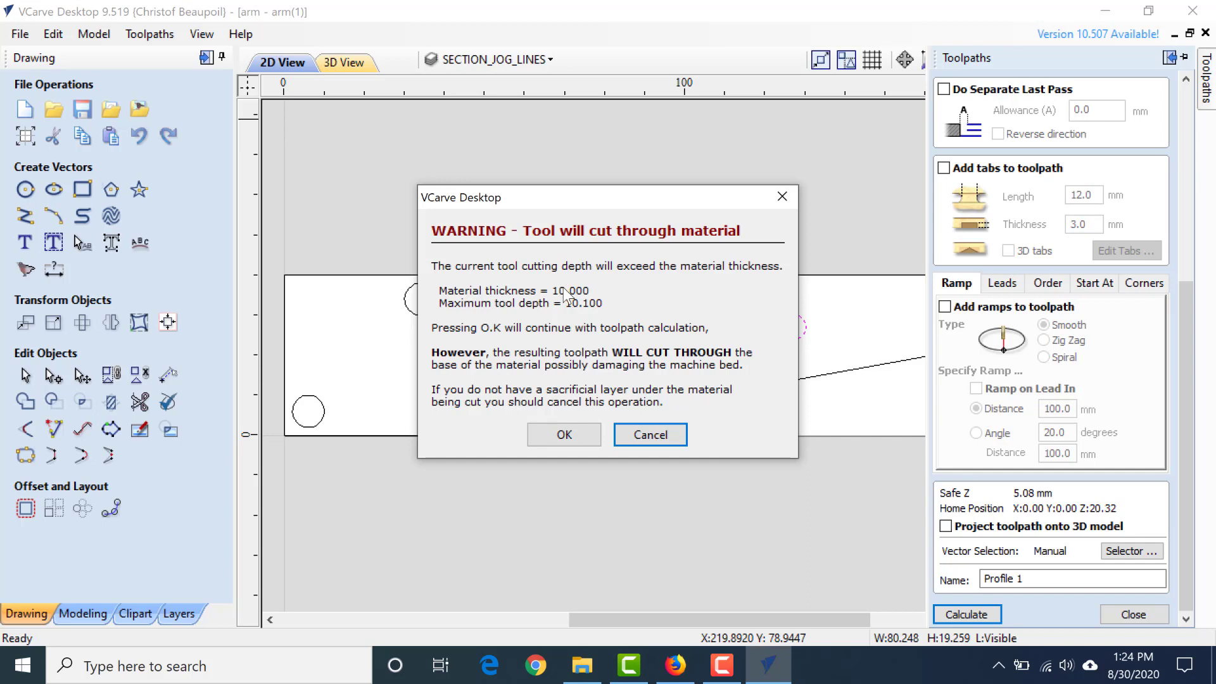
mouse_move(584, 314)
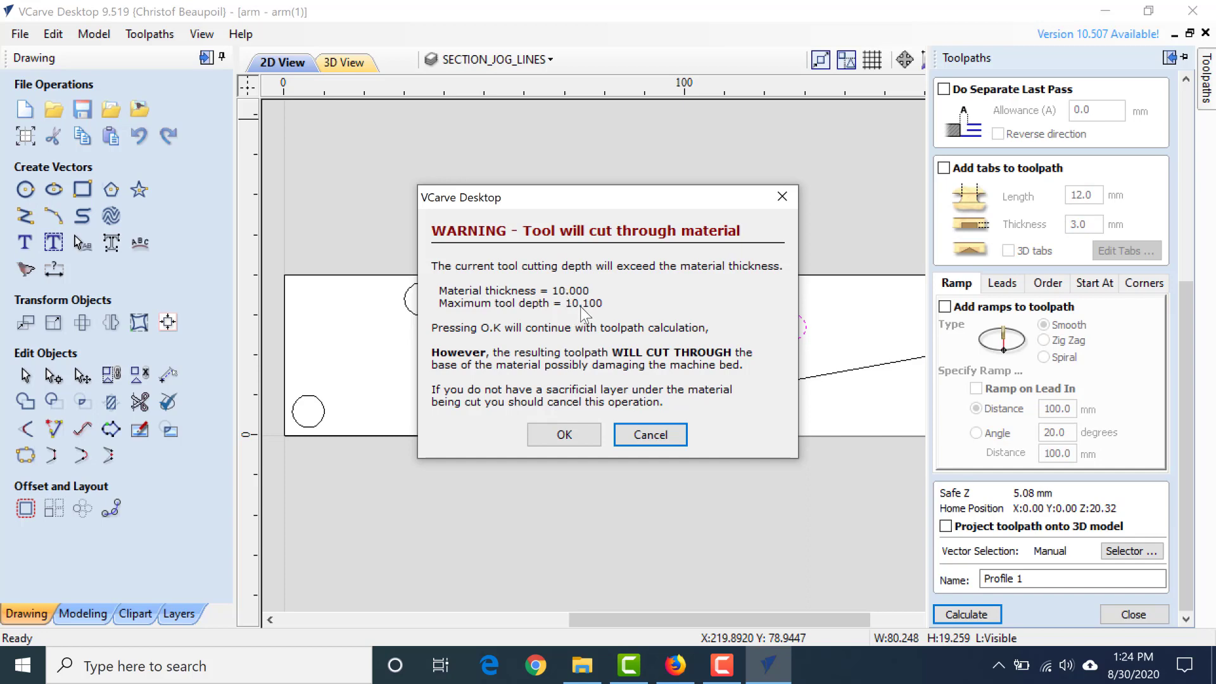
left_click(563, 433)
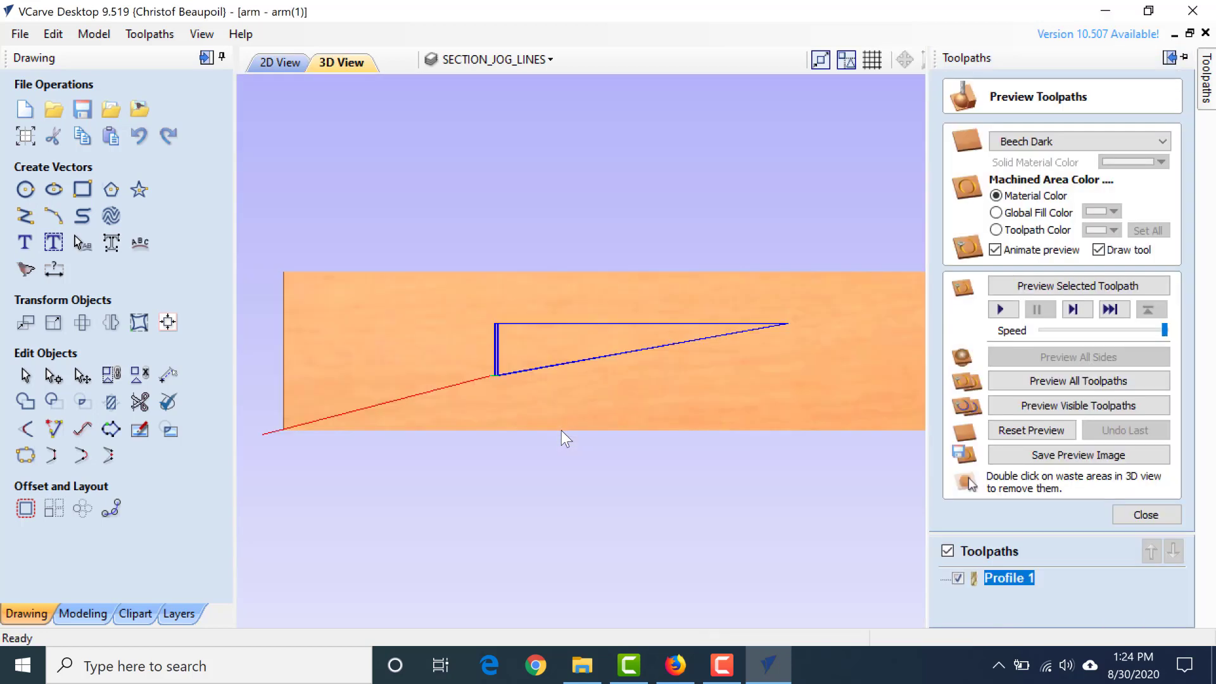
Return to the 2D view and close the toolpath preview
left_click(1145, 514)
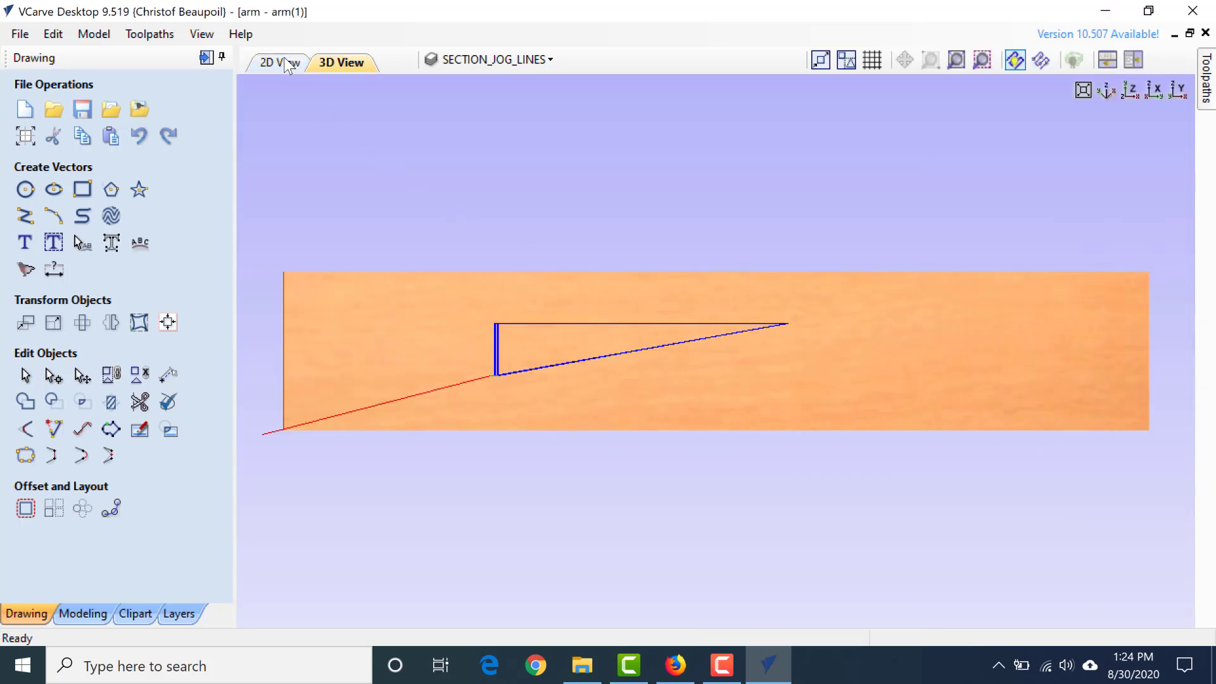
left_click(278, 62)
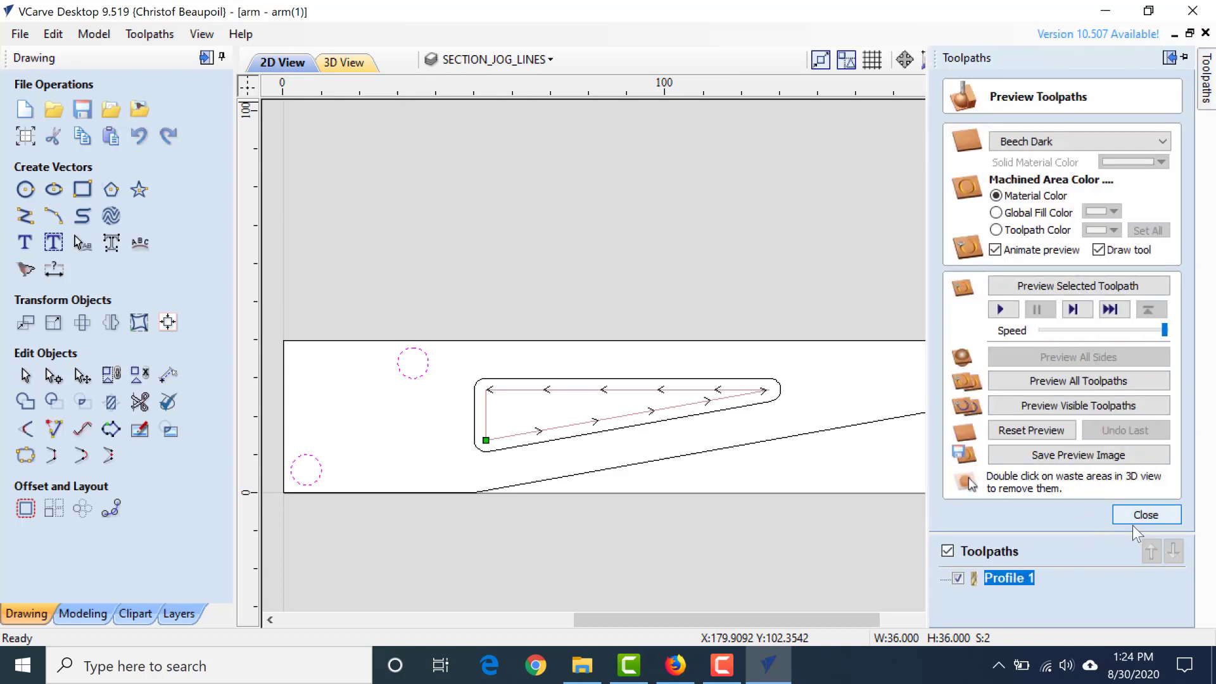
left_click(1146, 514)
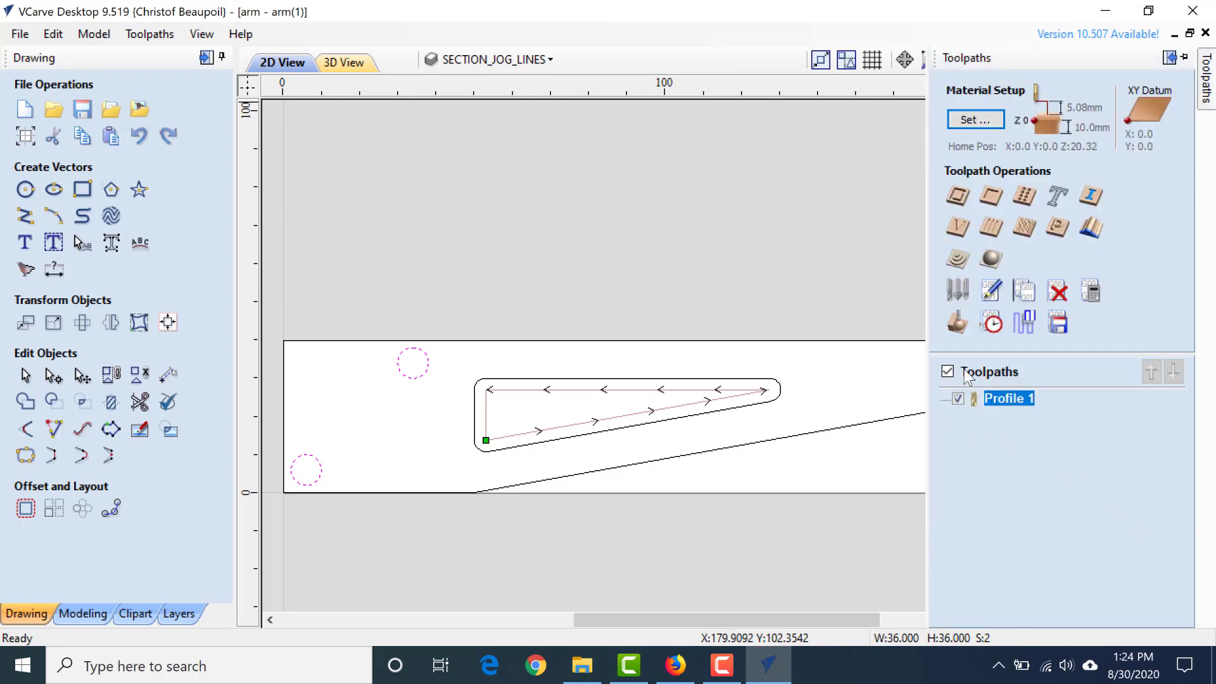
mouse_move(957, 196)
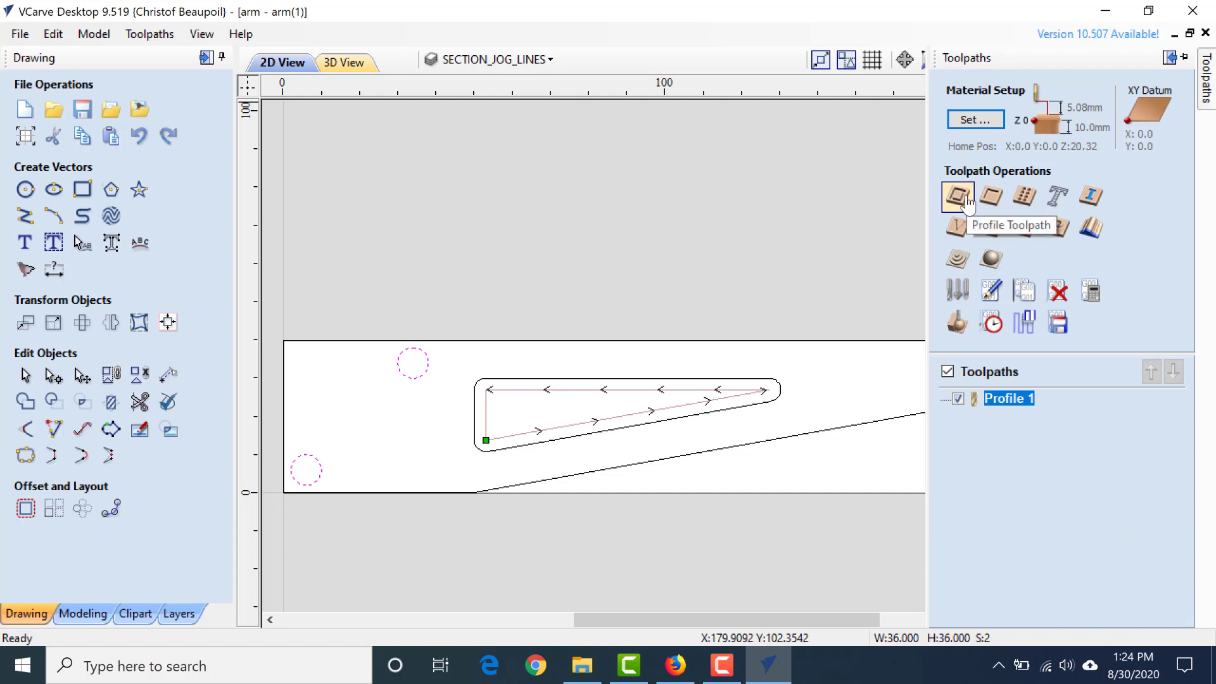
Calculate Pocket 1 for the two holes, accept the warning and close the preview
left_click(989, 197)
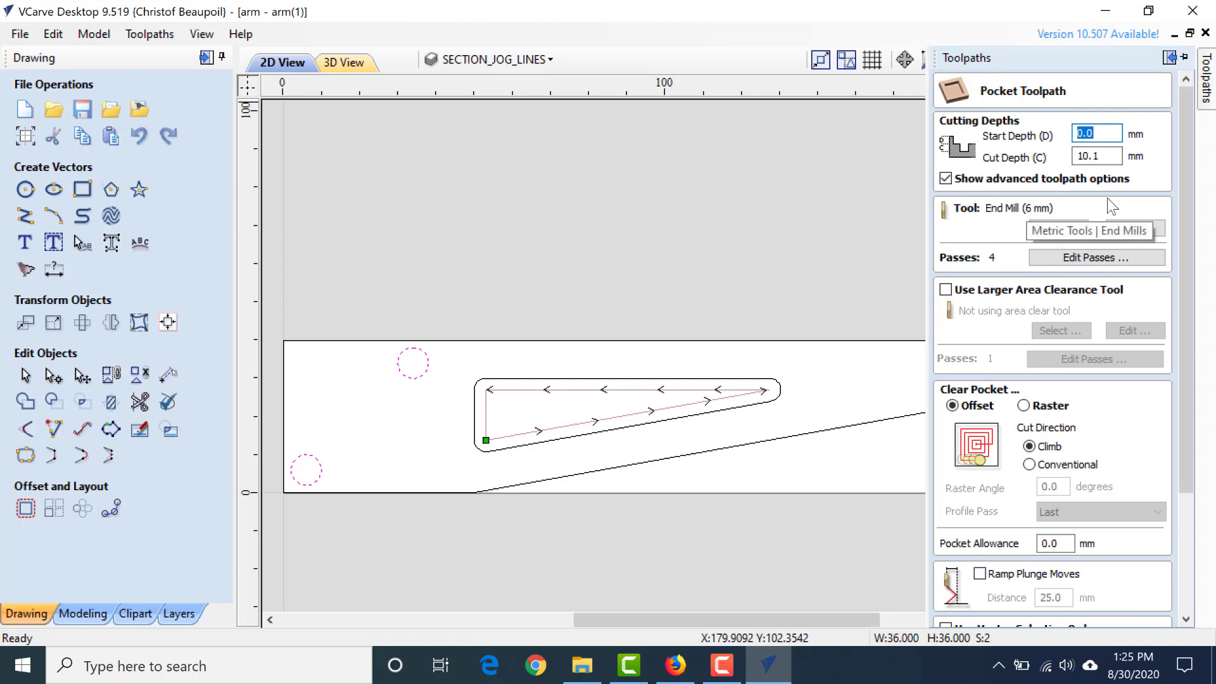
scroll("down", 3)
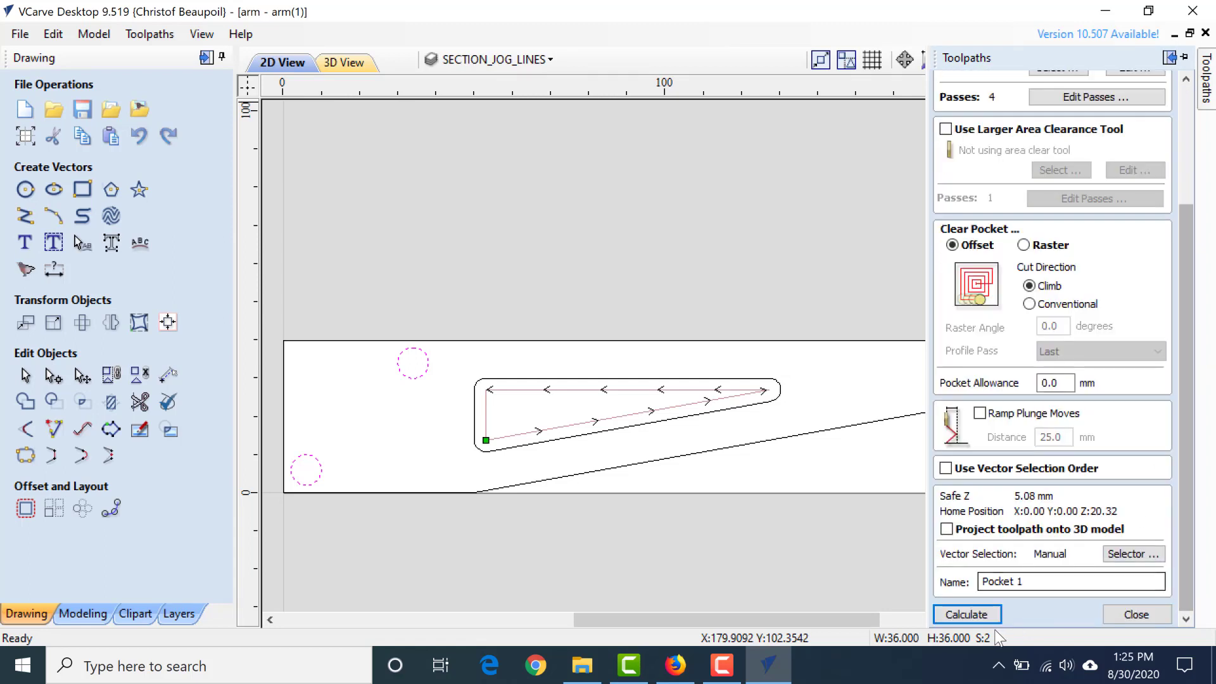
left_click(967, 613)
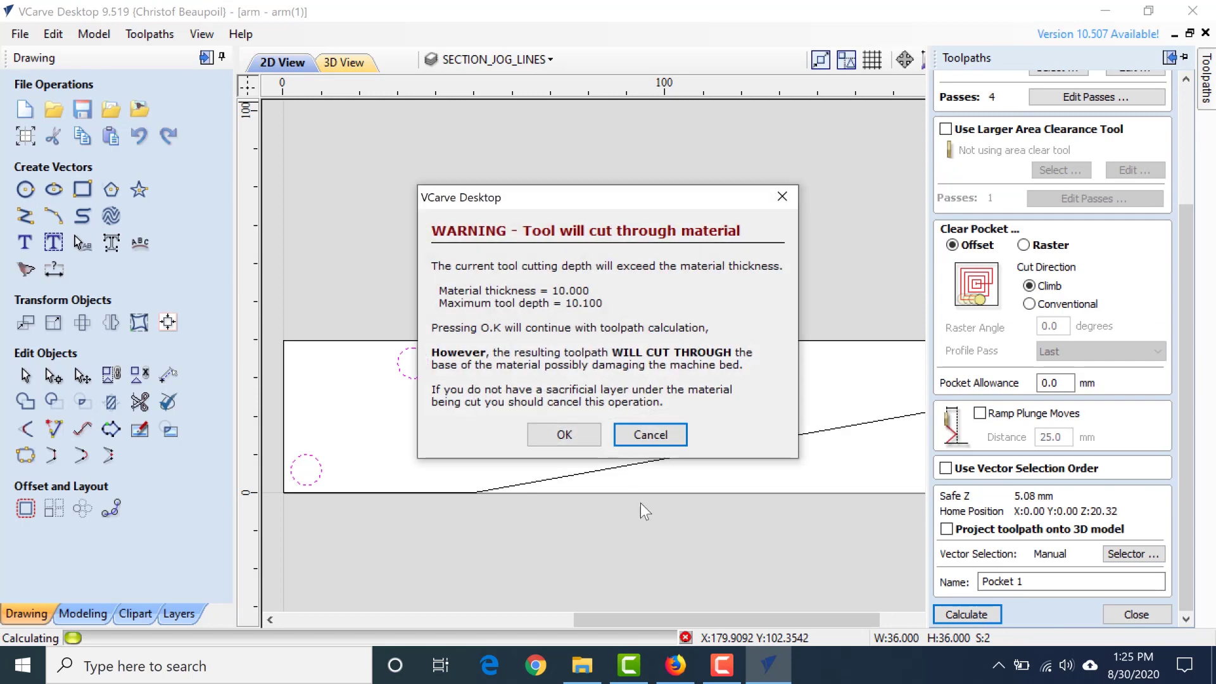
left_click(563, 434)
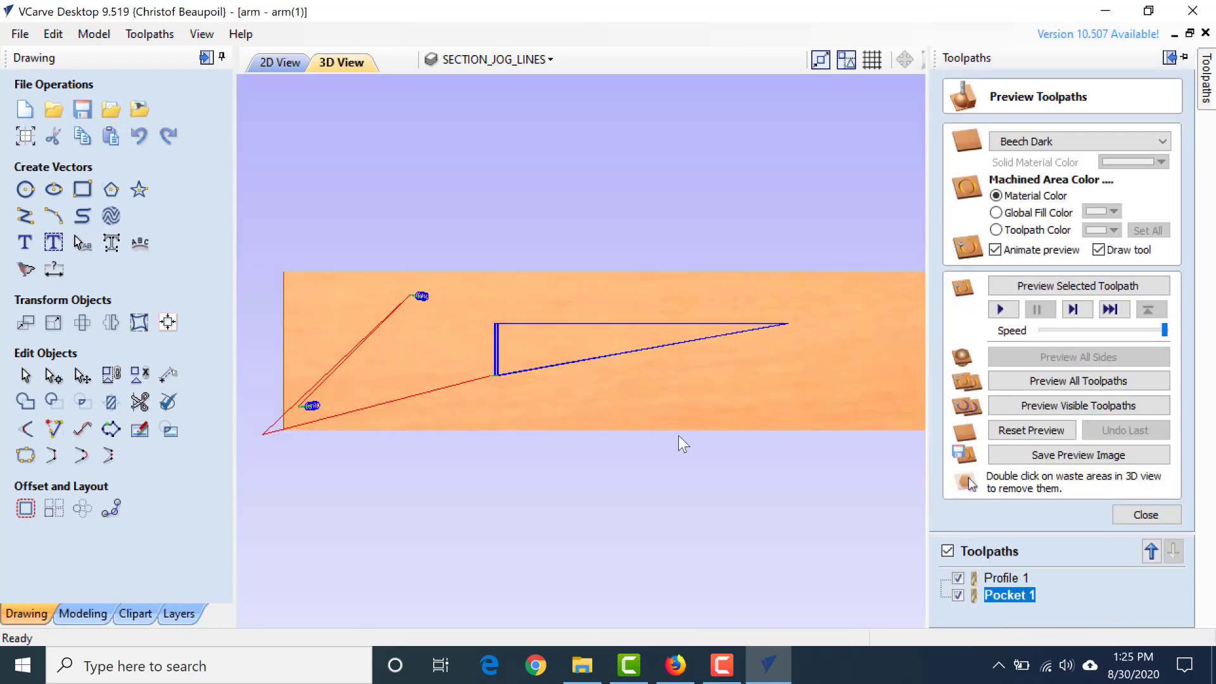
left_click(281, 62)
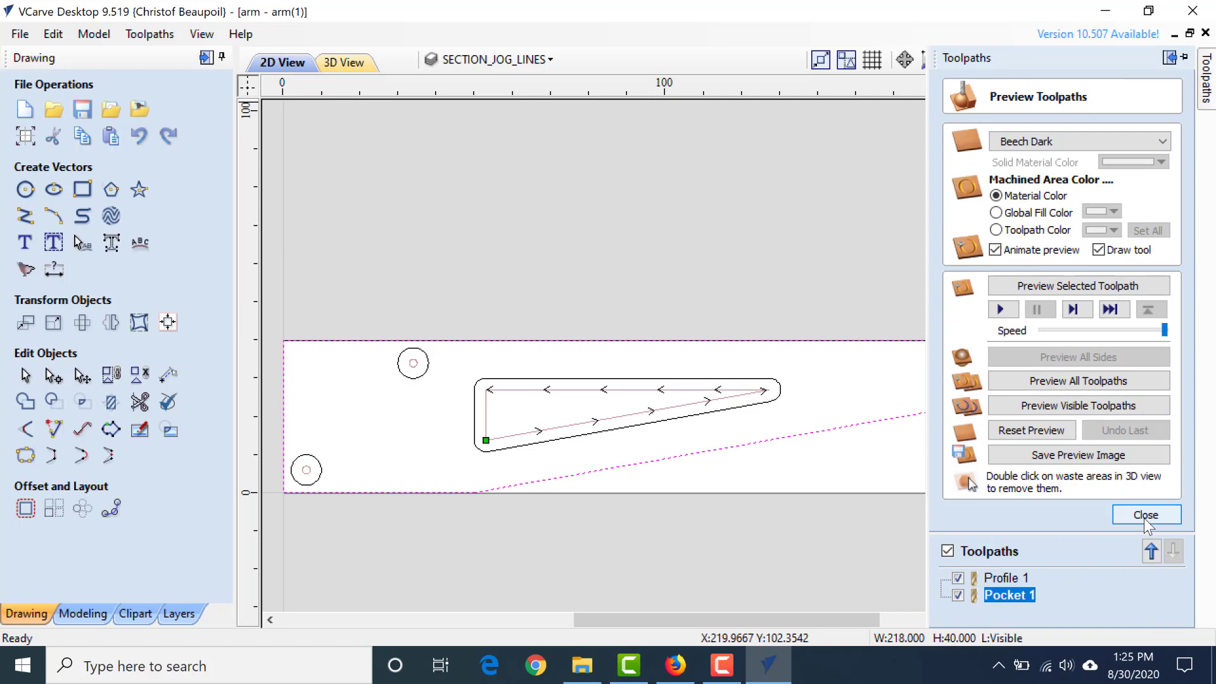
left_click(1145, 514)
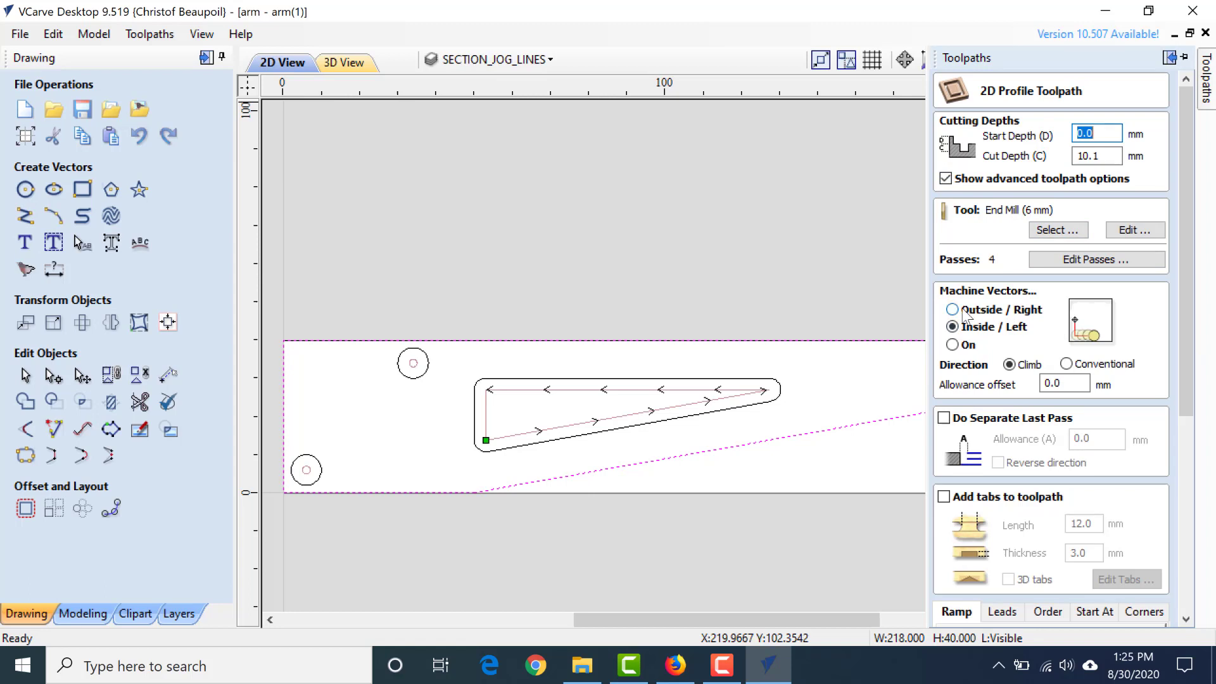
Calculate Profile 2 outside the arm outline with 10.1 mm cut depth, accepting the warning
left_click(951, 309)
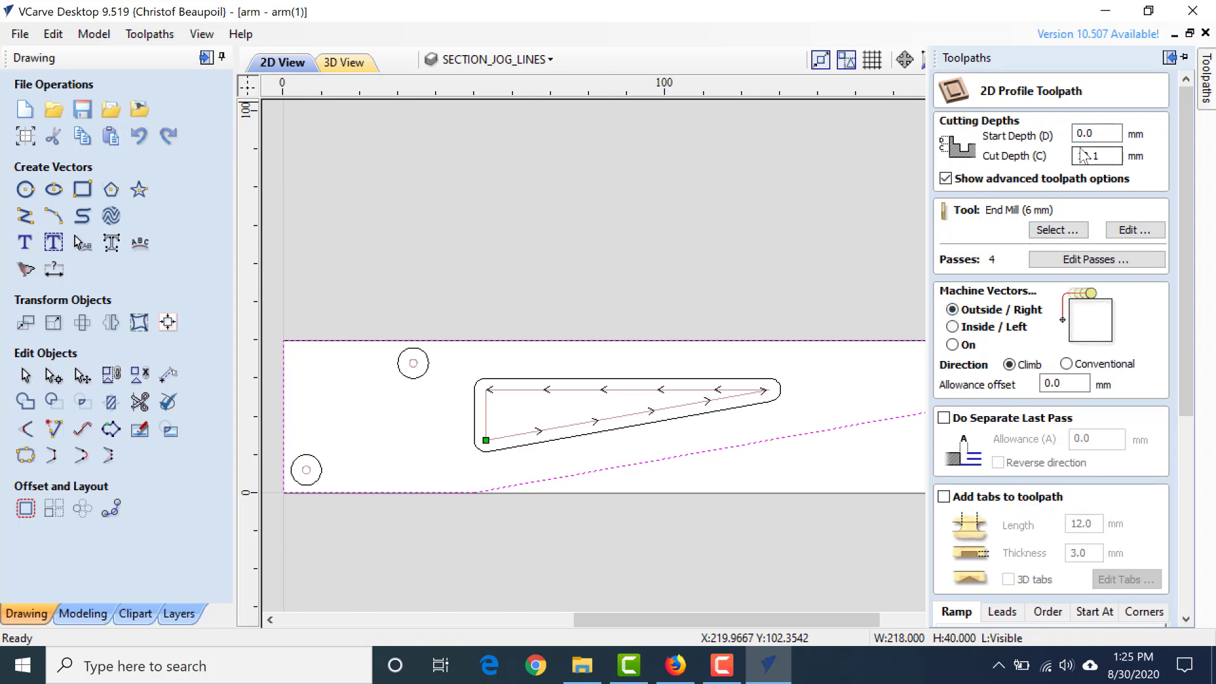
type("10.1")
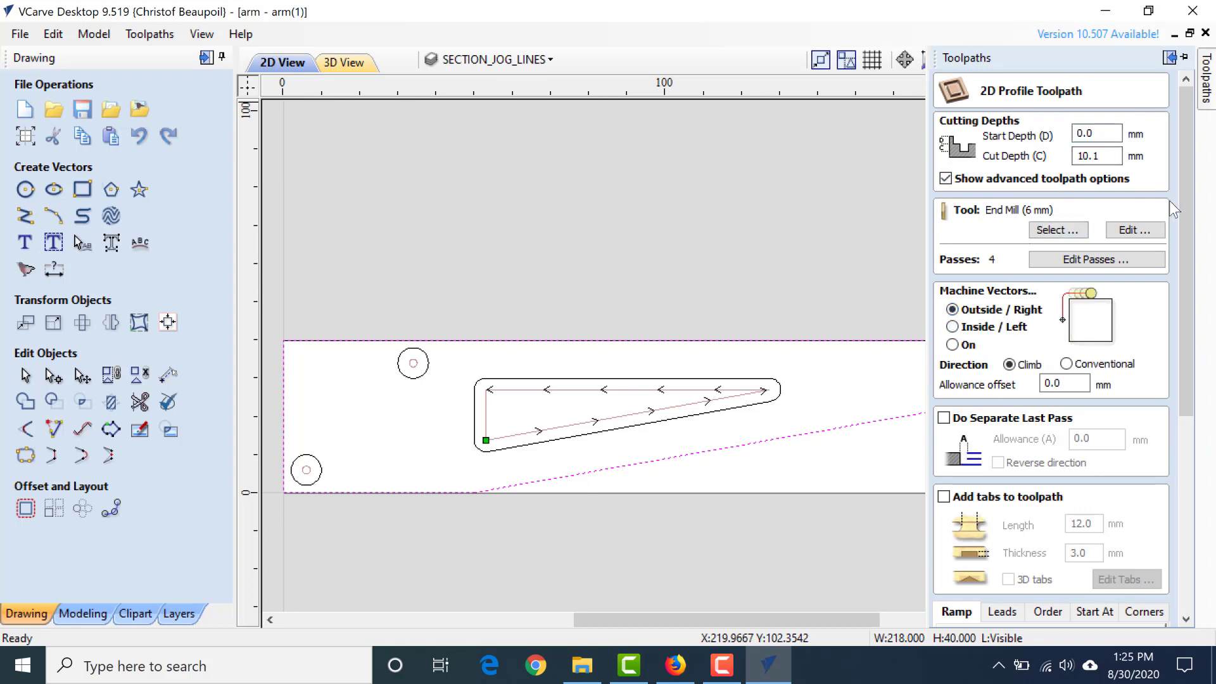
scroll("down", 3)
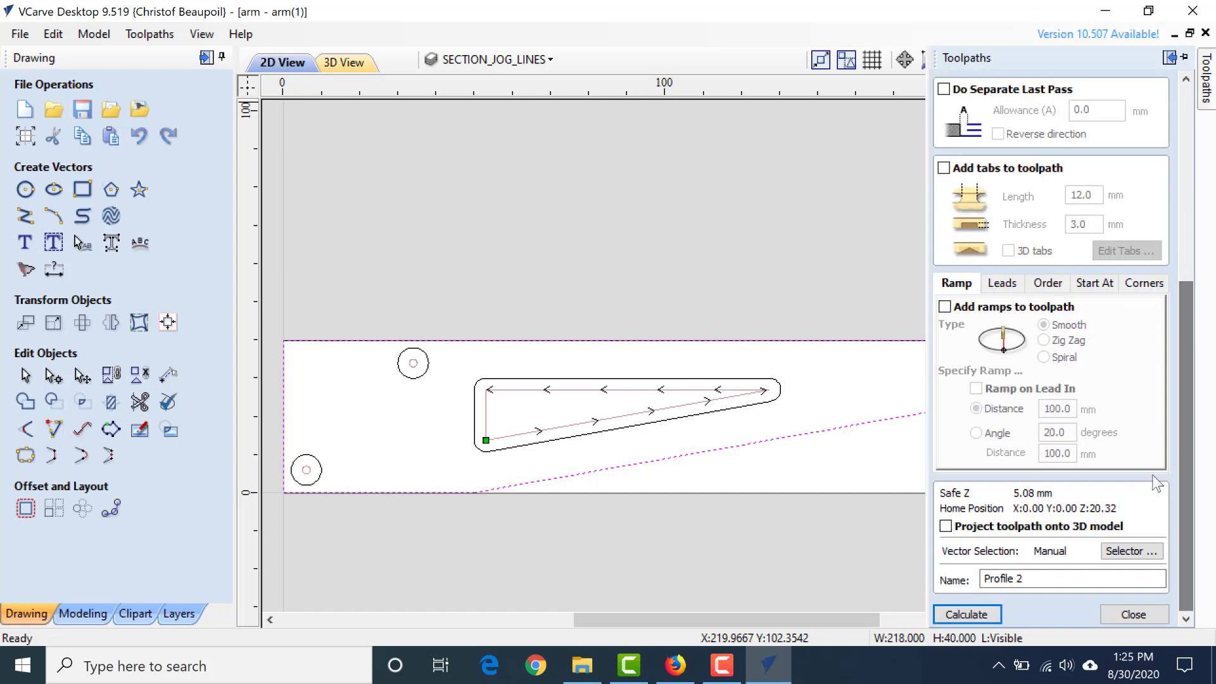
left_click(965, 614)
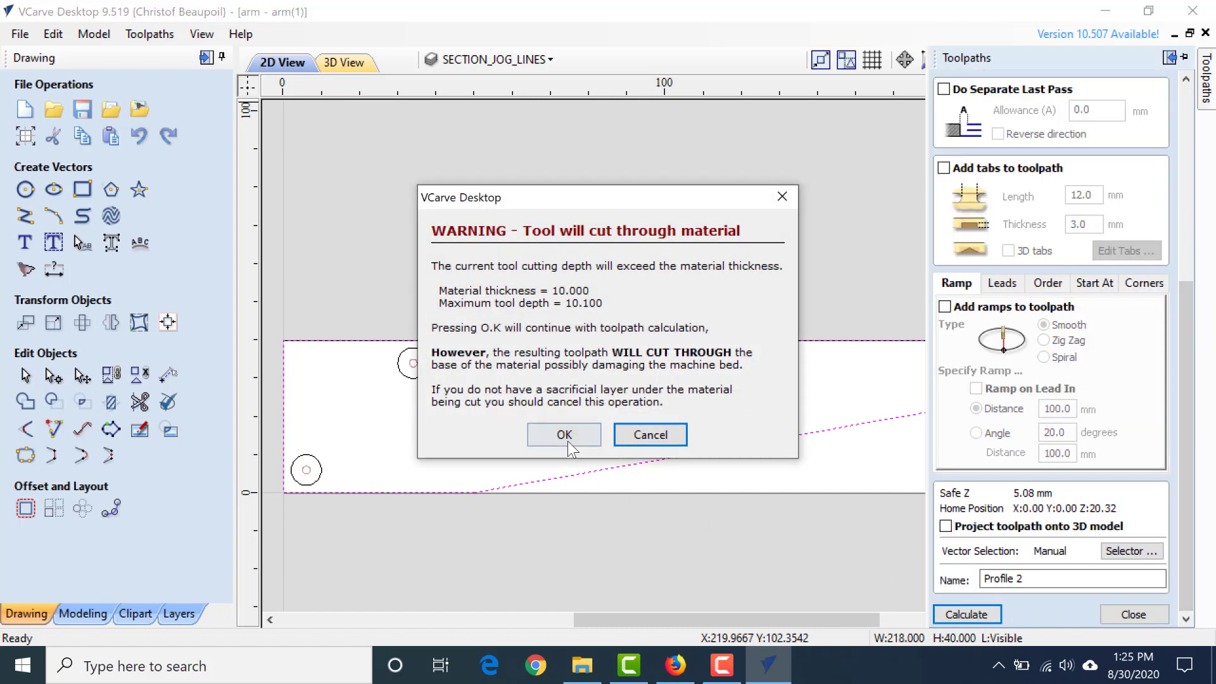
left_click(563, 435)
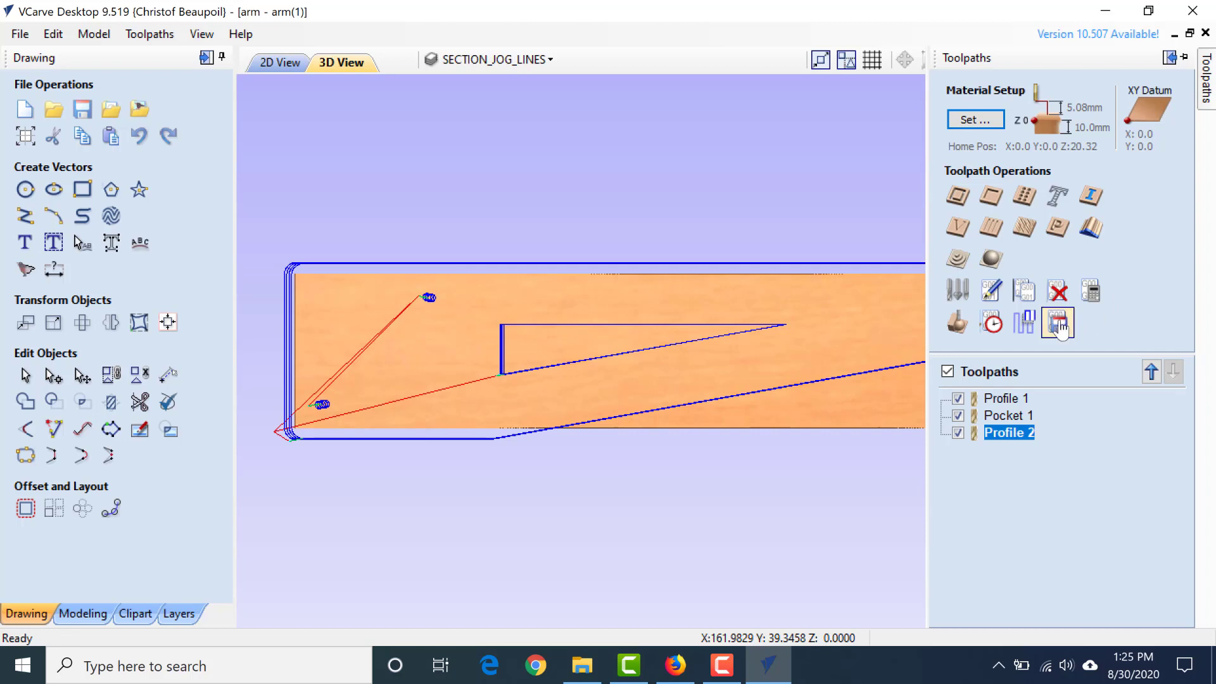
mouse_move(1057, 322)
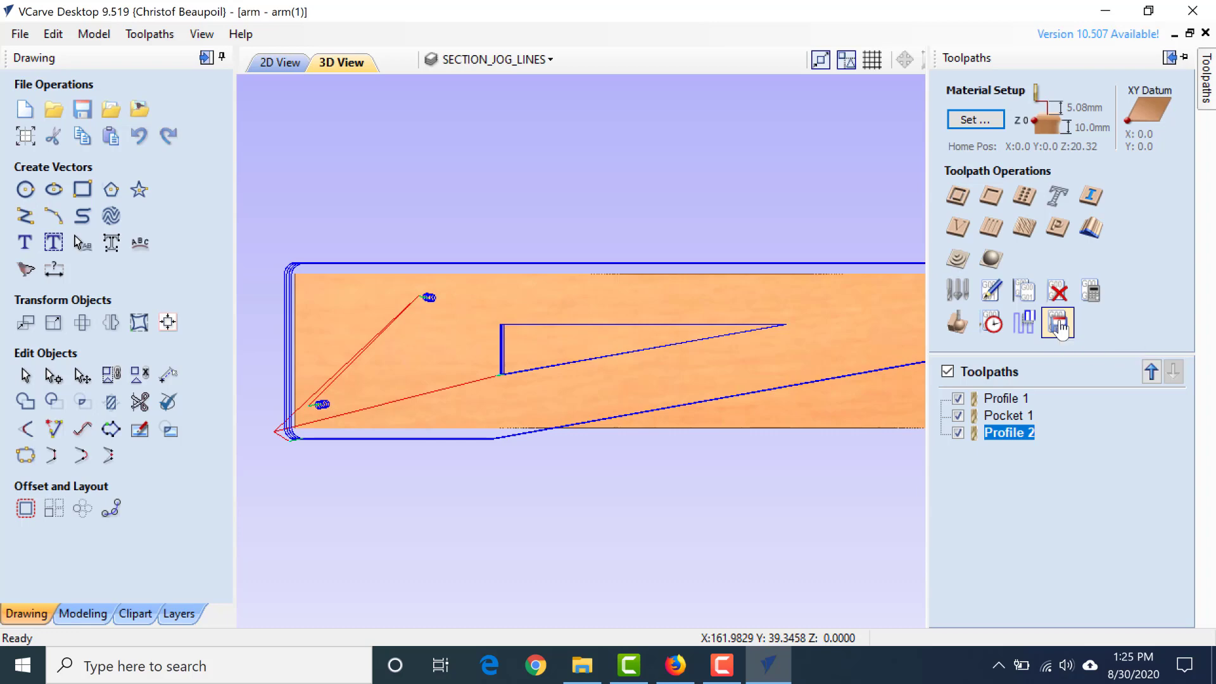
Choose the LinuxCNC Arcs(mm)(*.ngc) post processor and begin saving the toolpaths
left_click(1057, 321)
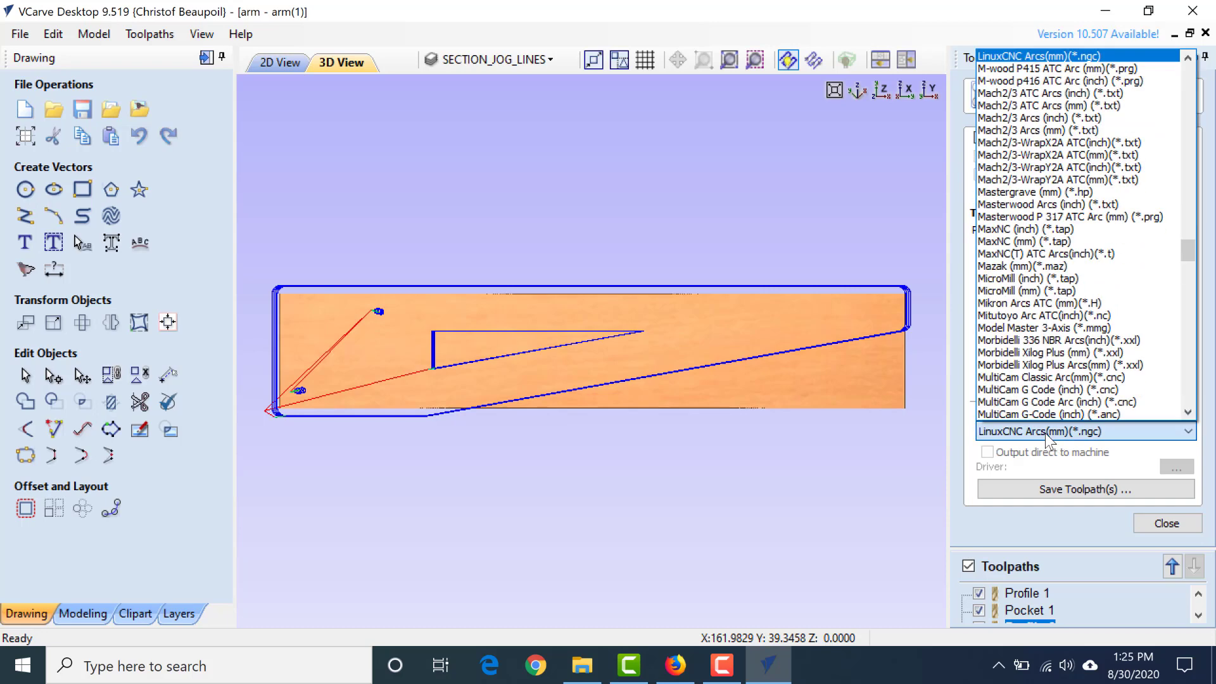
left_click(1084, 430)
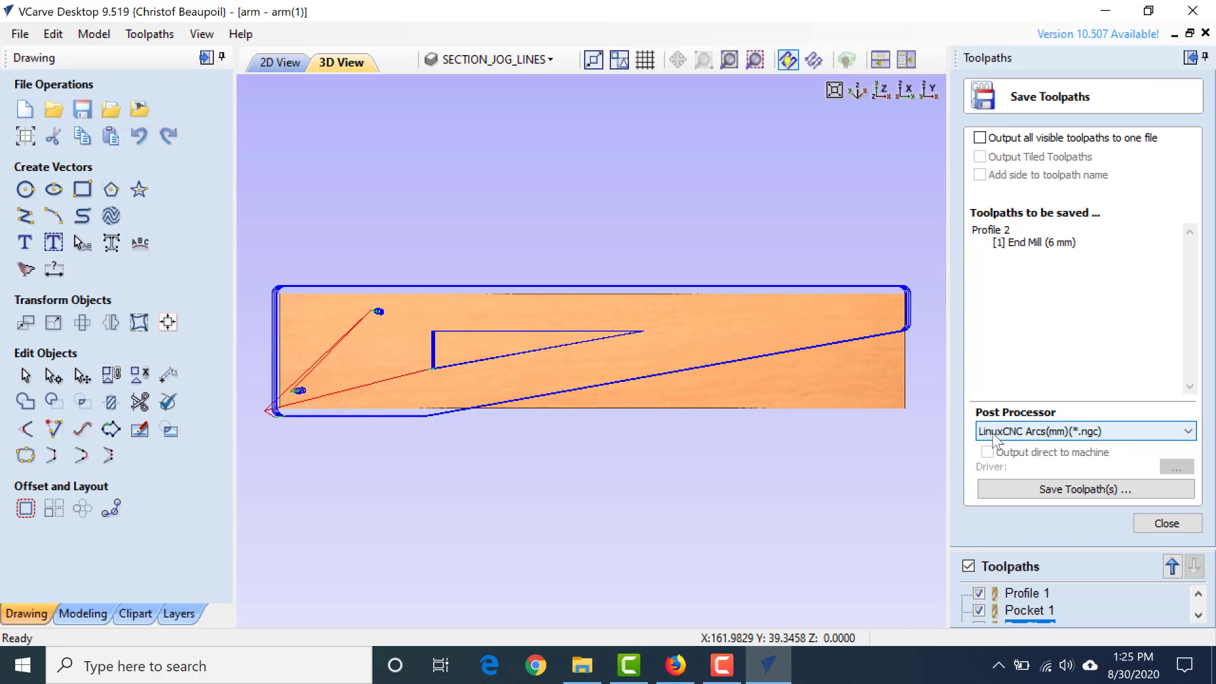
mouse_move(1031, 449)
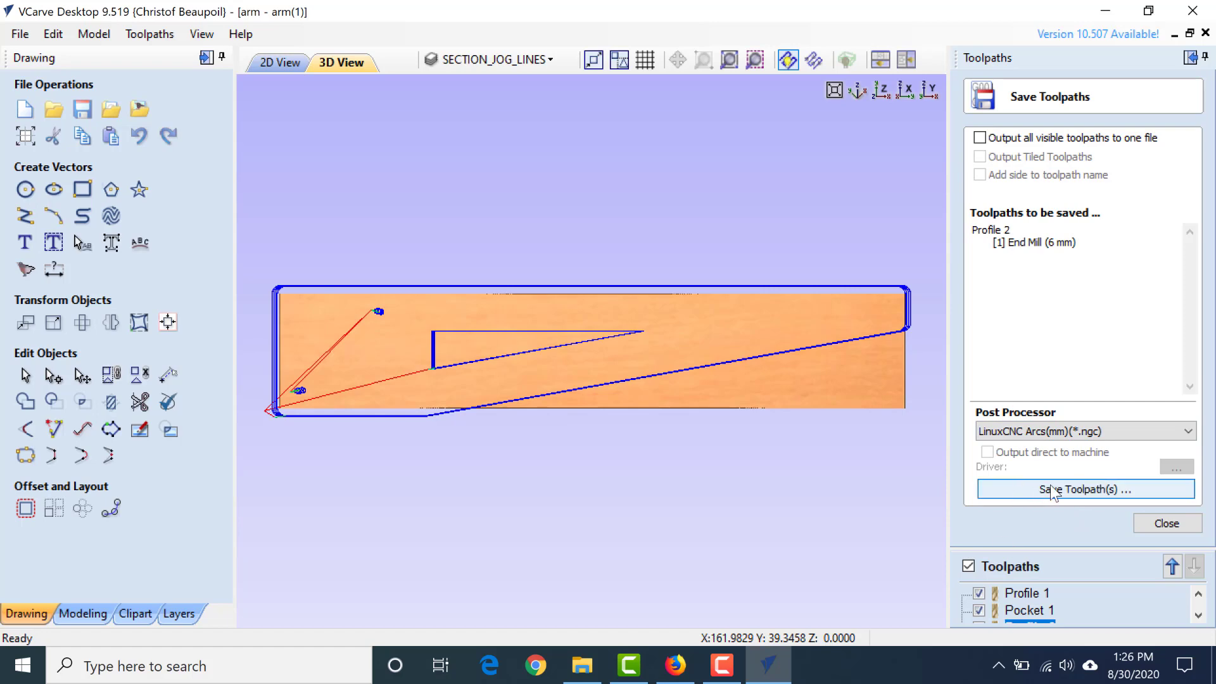
left_click(1085, 489)
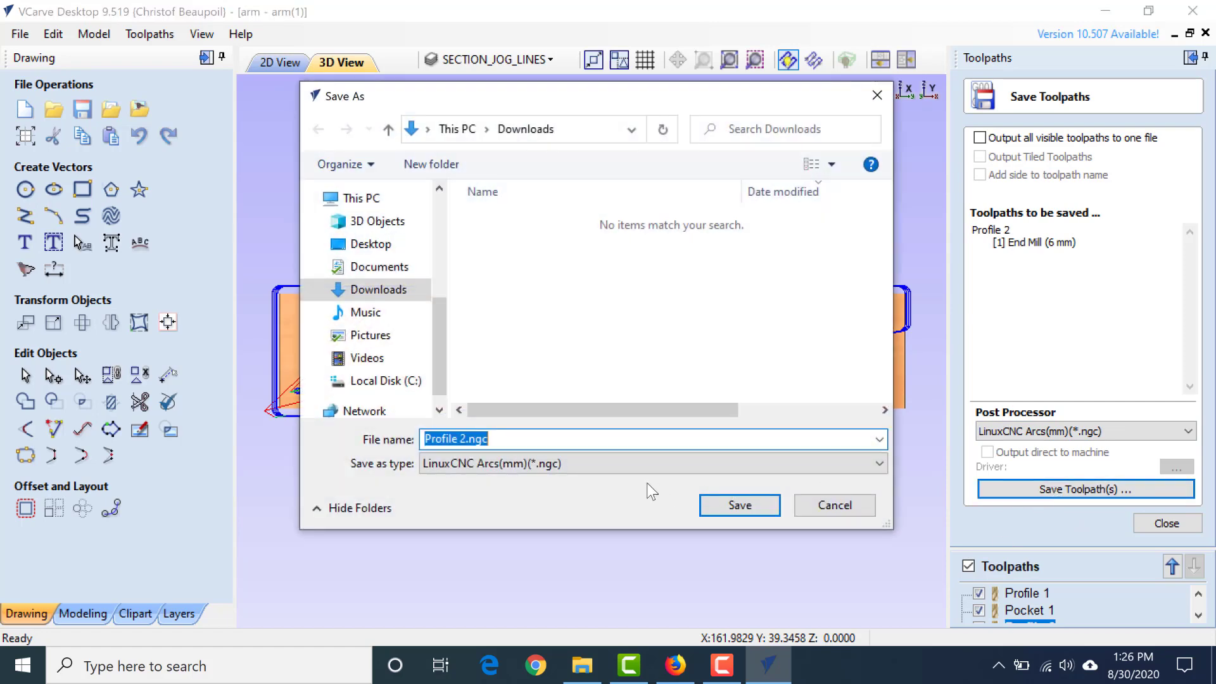